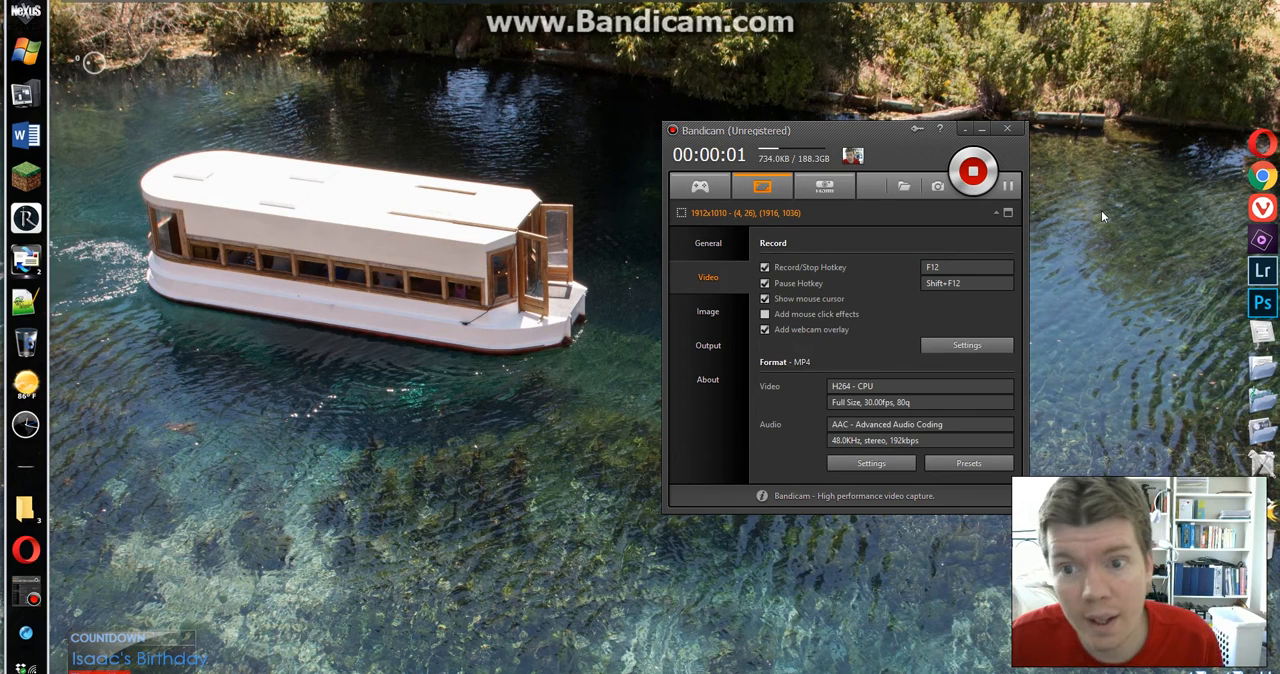
{"action": "mouse_move", "coordinate": [722, 76]}
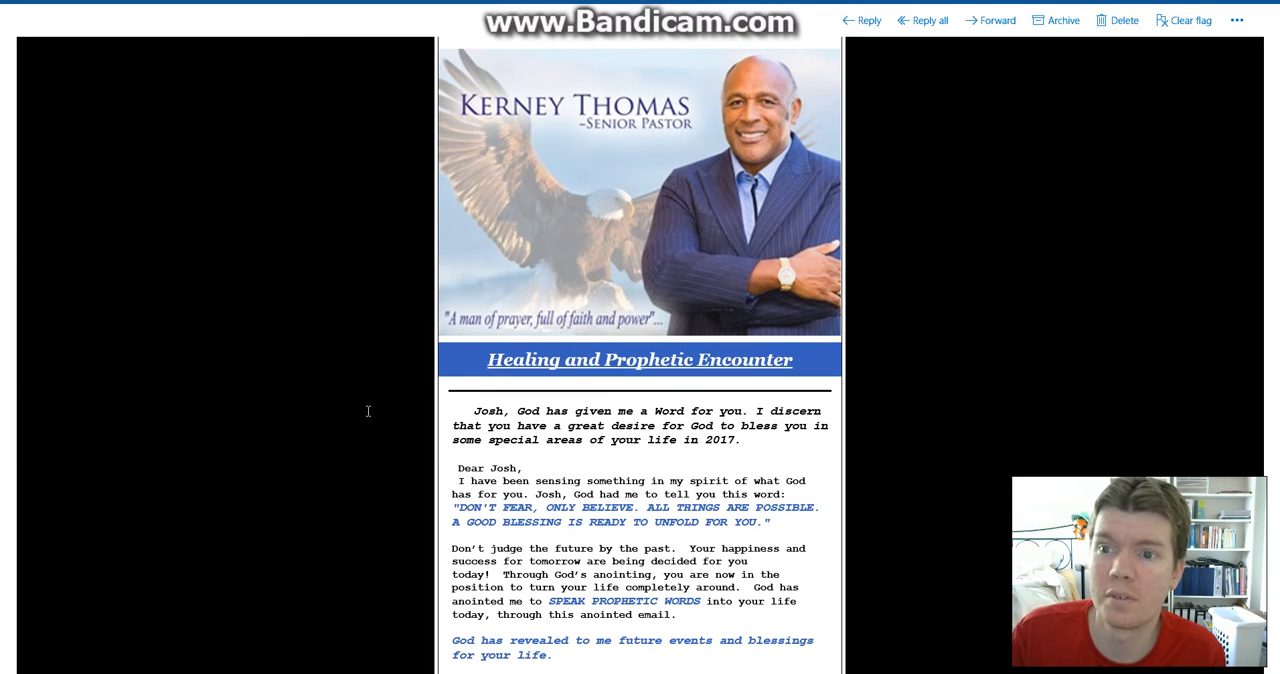
- Scroll past the pastor's photo to the opening message and start of the seven good things list
{"action": "scroll", "scroll_direction": "down", "scroll_amount": 3}
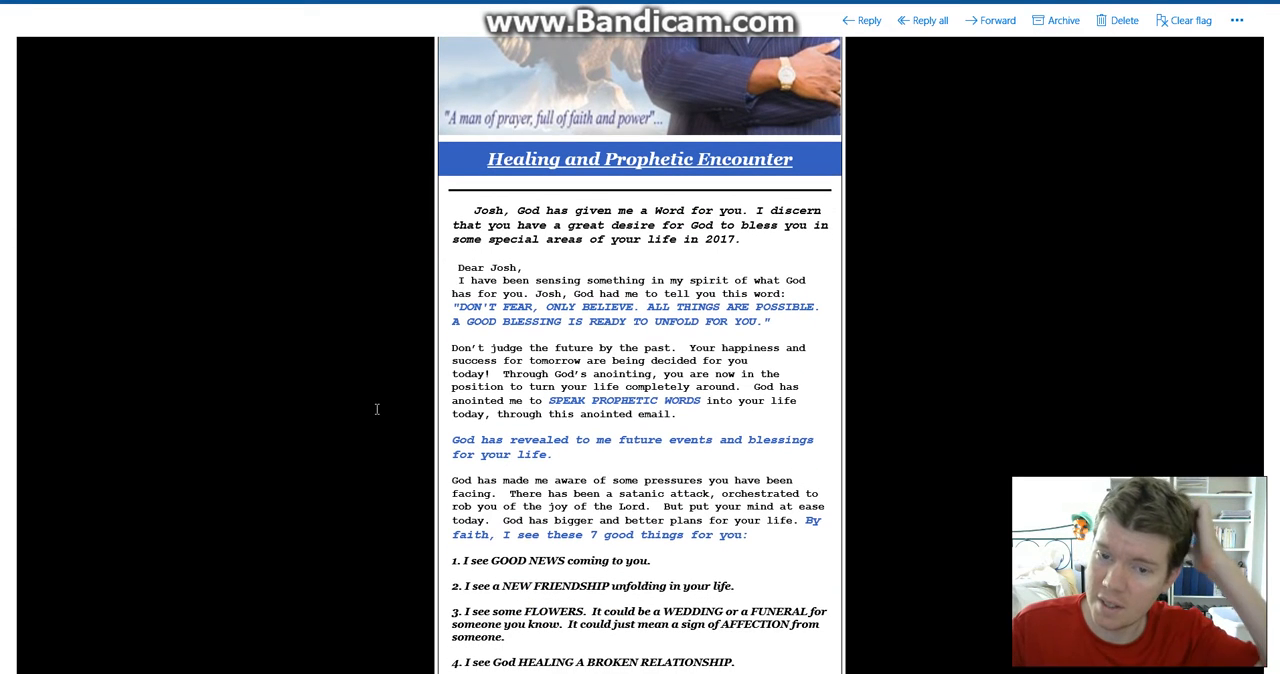
{"action": "scroll", "scroll_direction": "down", "scroll_amount": 3}
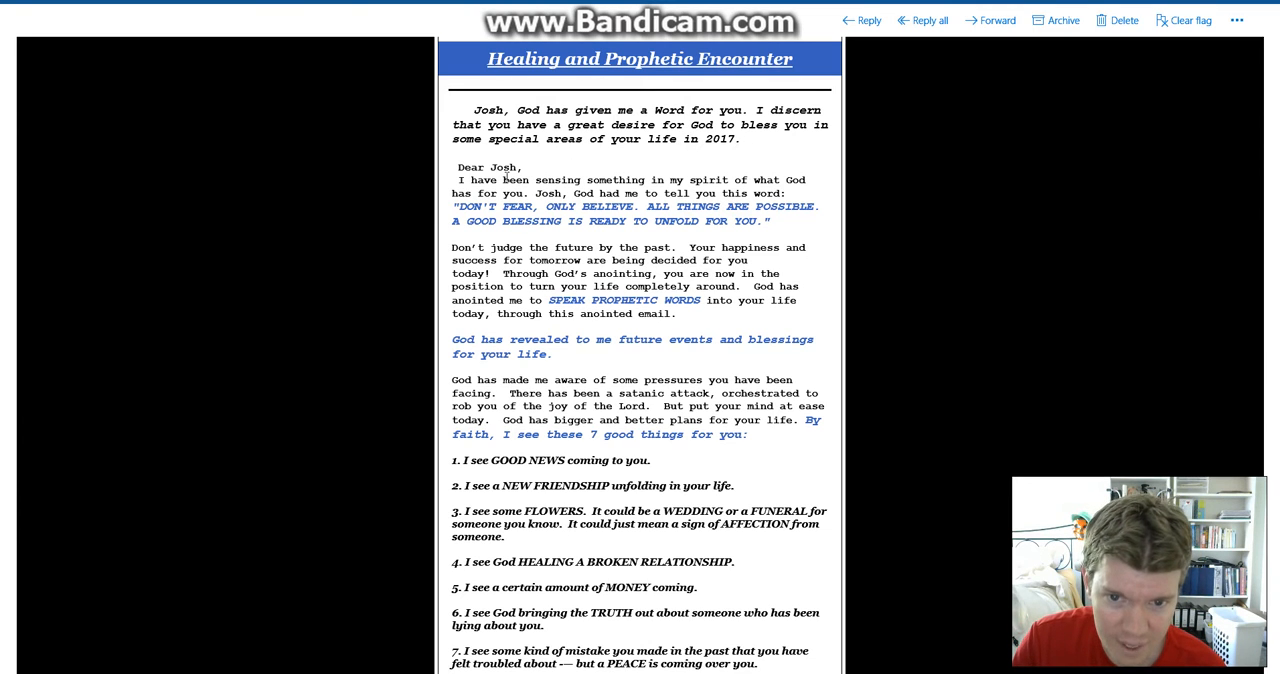
{"action": "mouse_move", "coordinate": [416, 156]}
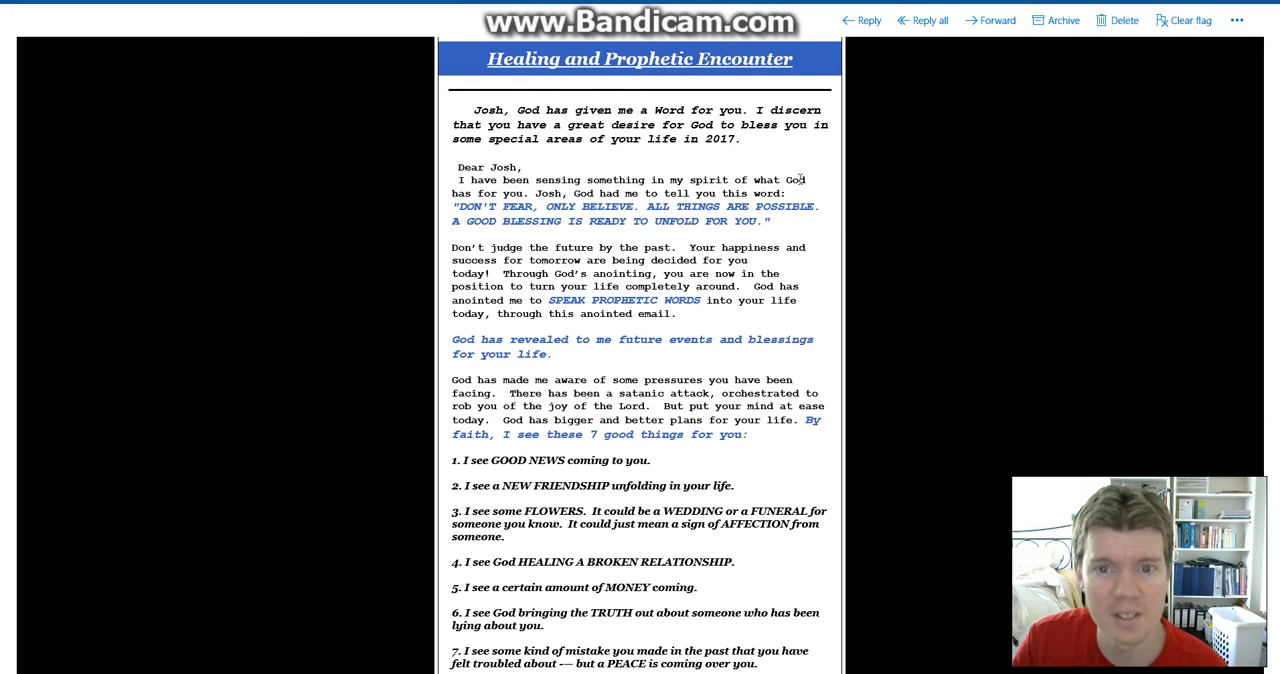
{"action": "mouse_move", "coordinate": [640, 216]}
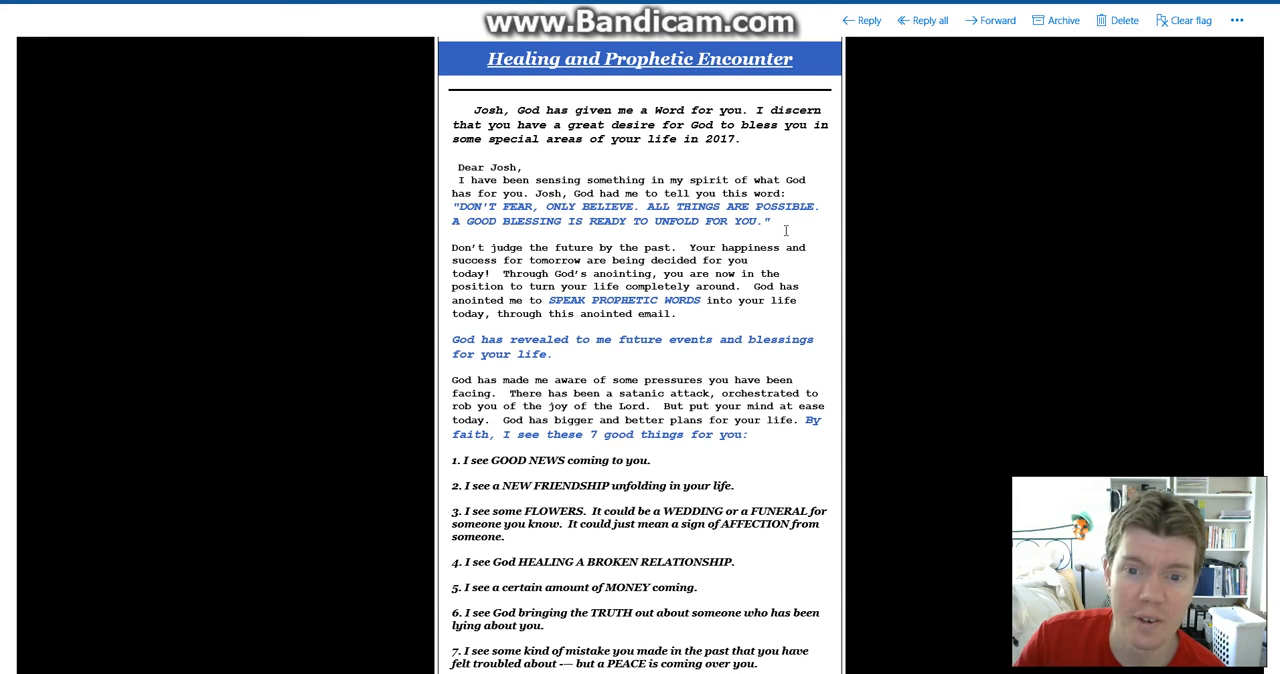
- Scroll to the rest of the seven good things and the John chapter 4 Samaritan woman passage
{"action": "scroll", "scroll_direction": "down", "scroll_amount": 3}
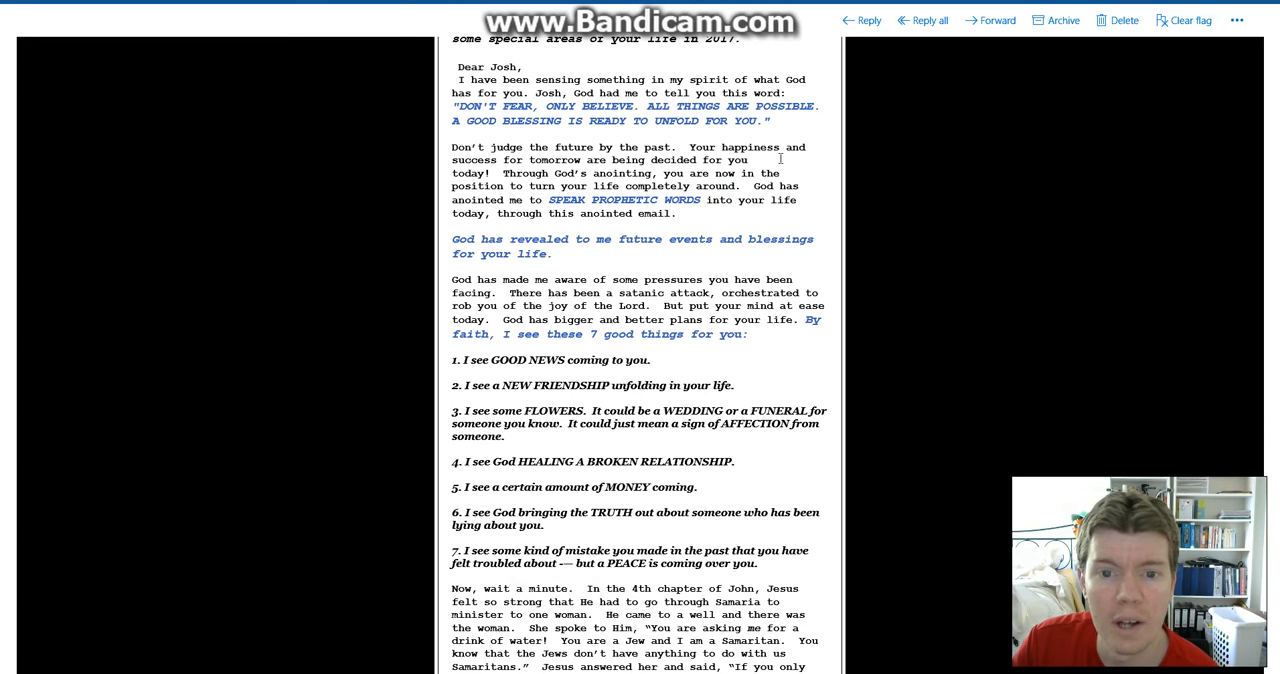
{"action": "mouse_move", "coordinate": [788, 162]}
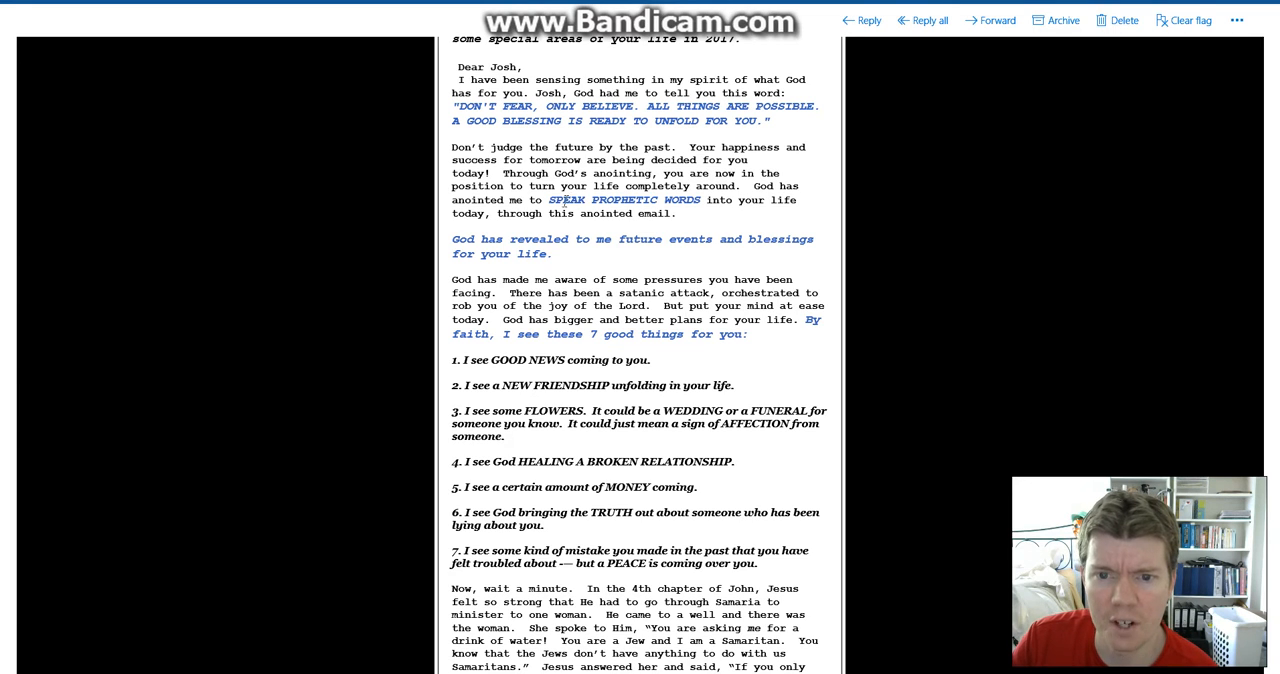
{"action": "mouse_move", "coordinate": [728, 216]}
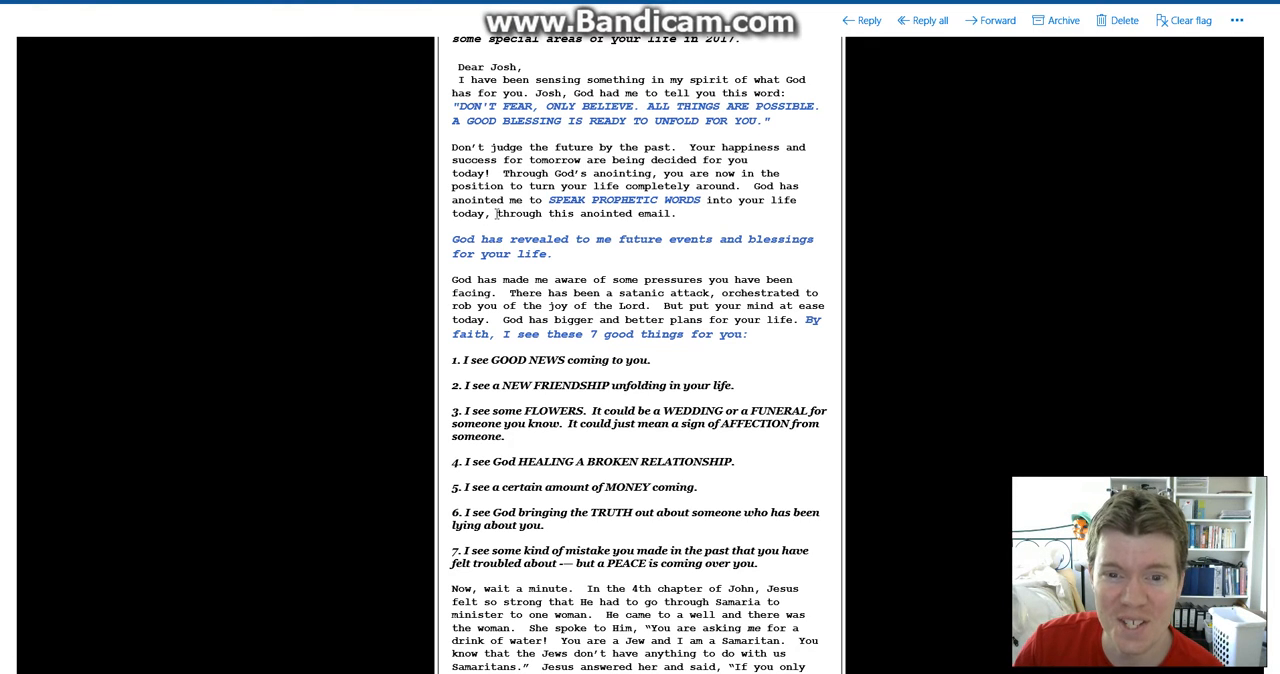
{"action": "left_click_drag", "start_coordinate": [496, 212], "coordinate": [676, 212]}
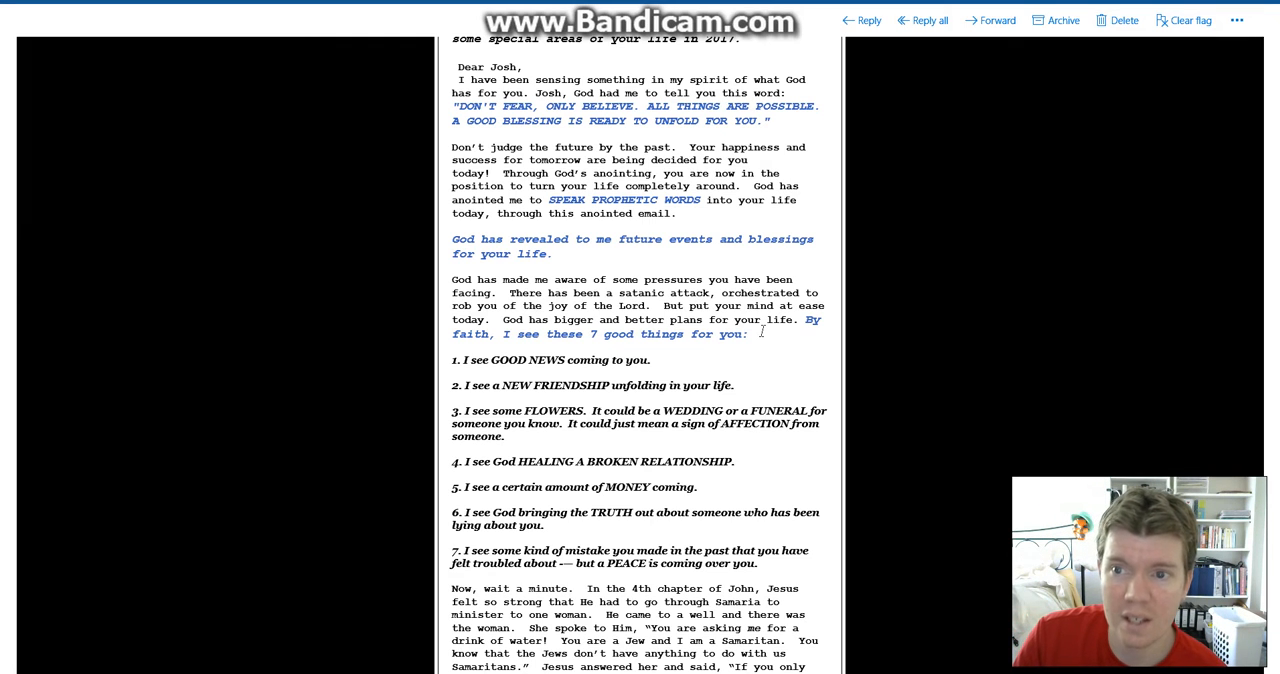
- Scroll to the 'I must ask you 7 questions' line and the spirit world warning
{"action": "scroll", "scroll_direction": "down", "scroll_amount": 3}
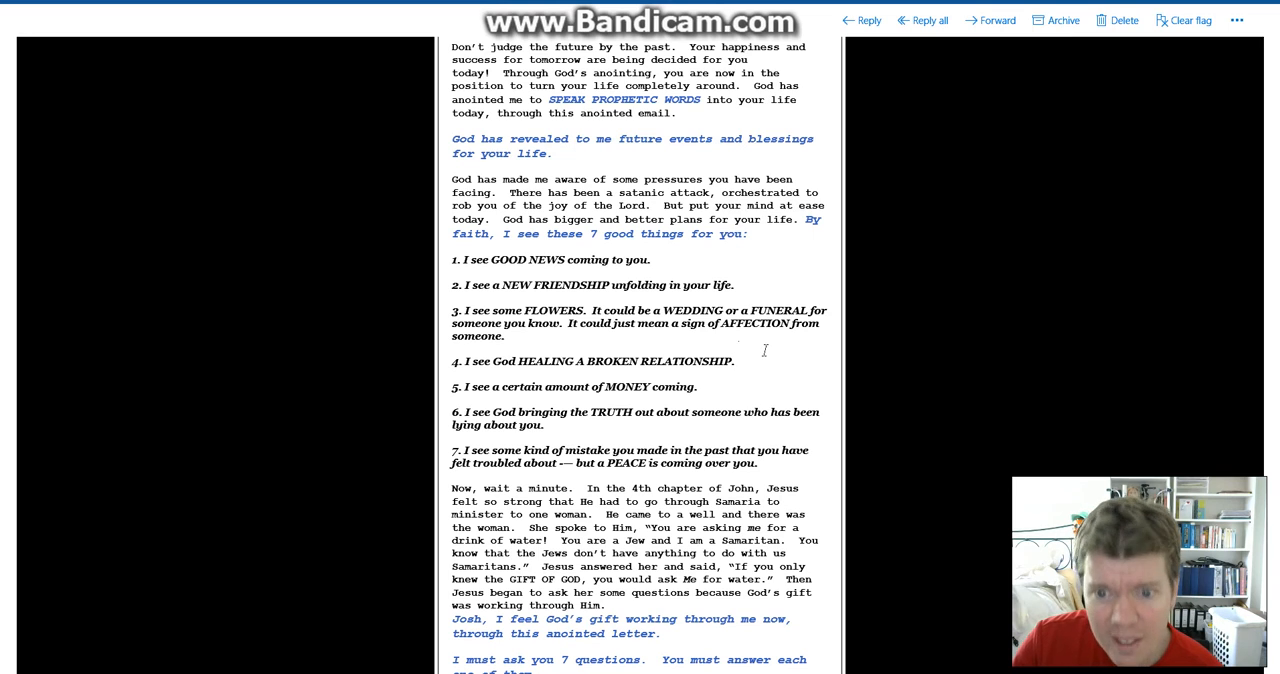
{"action": "scroll", "scroll_direction": "down", "scroll_amount": 3}
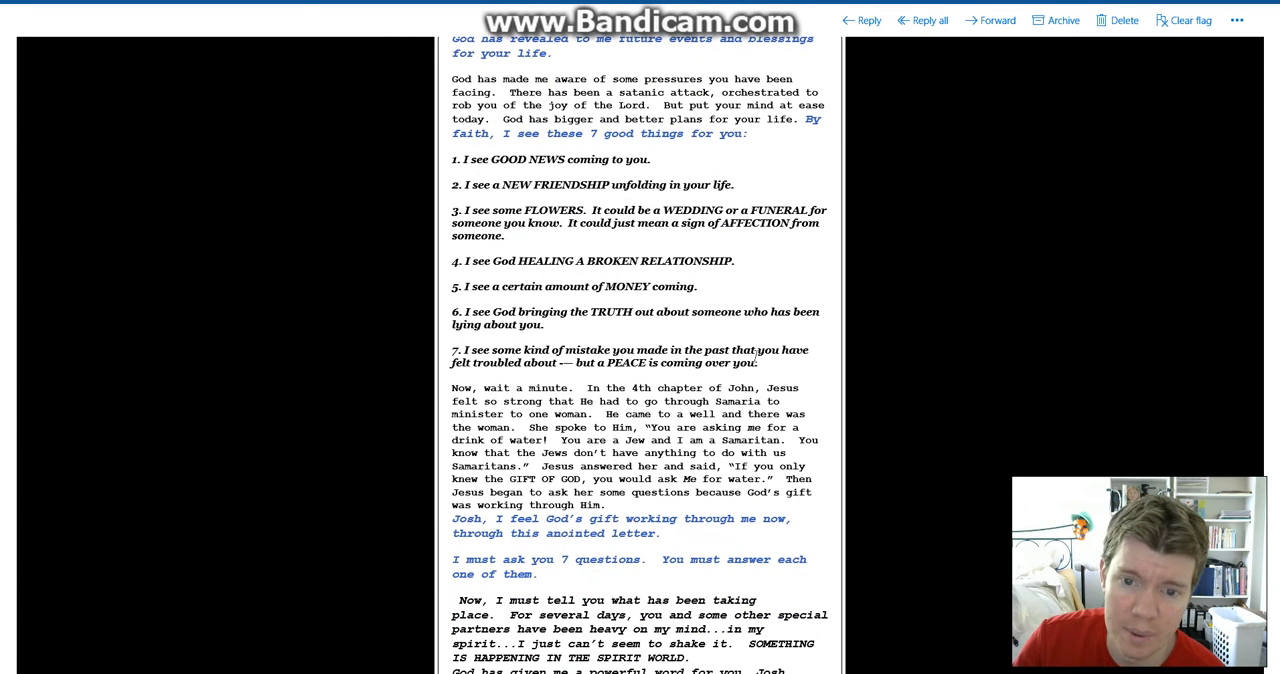
{"action": "mouse_move", "coordinate": [760, 344]}
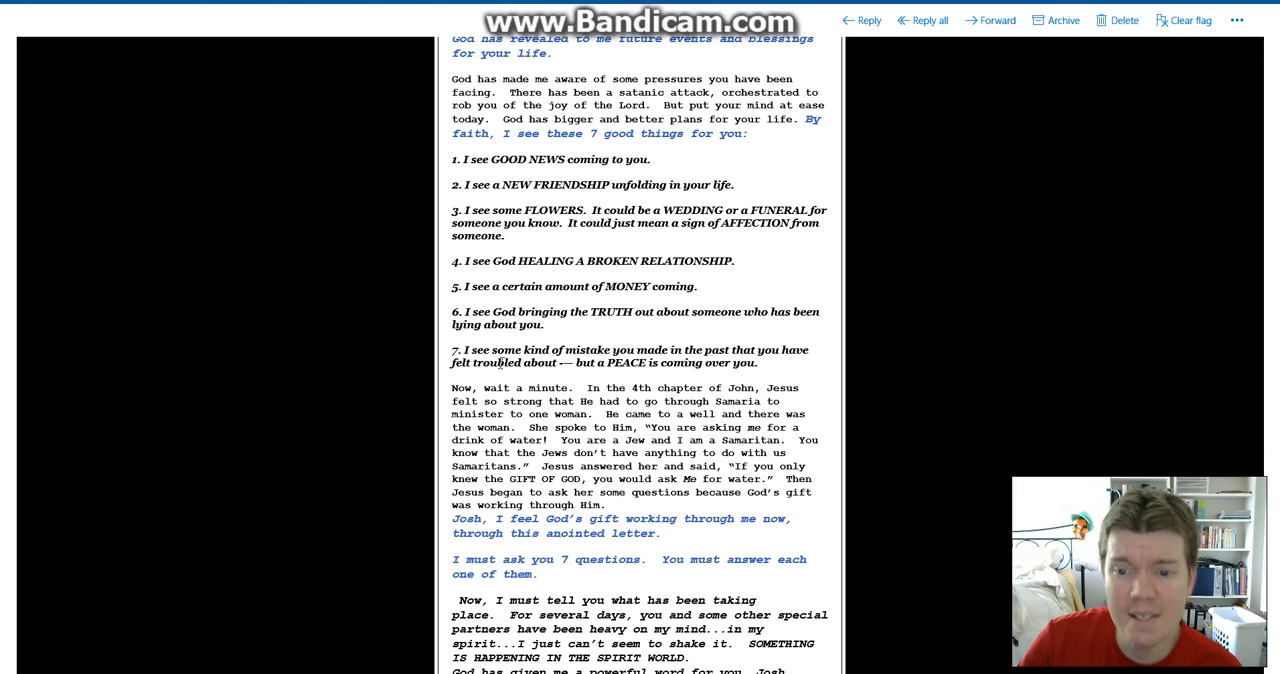
- Scroll to the numbered Holy Ghost instructions and the $37 seed request
{"action": "scroll", "scroll_direction": "down", "scroll_amount": 3}
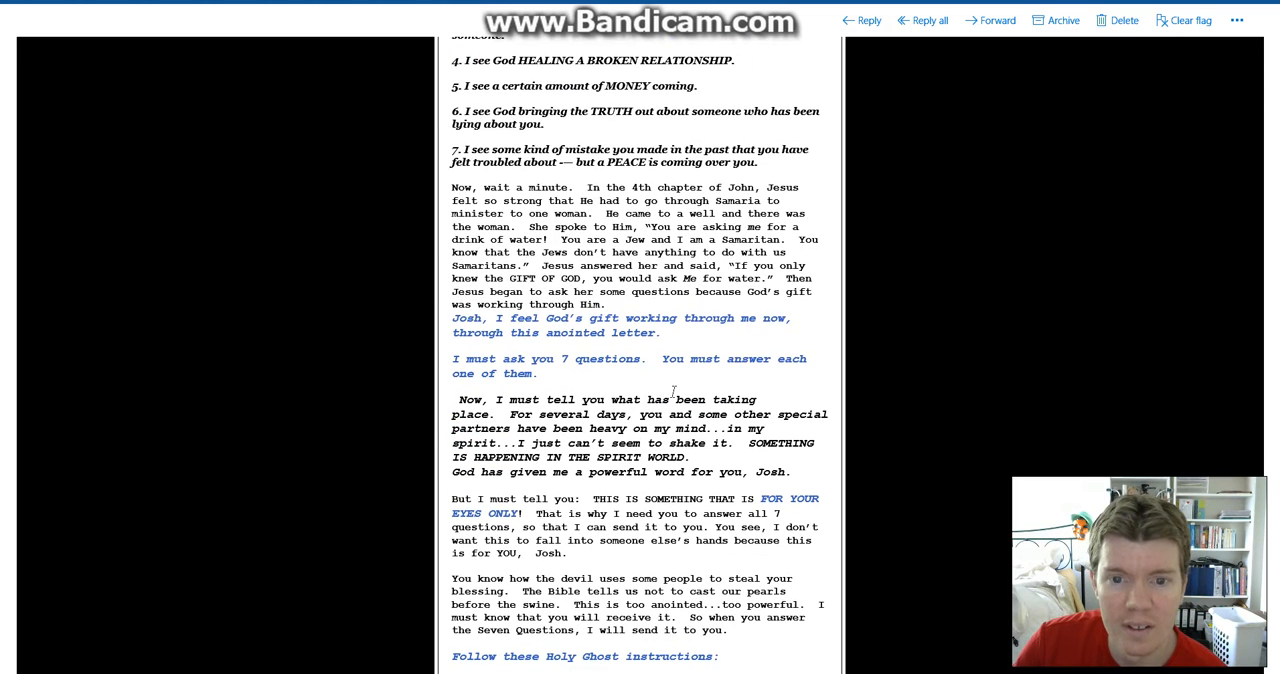
{"action": "scroll", "scroll_direction": "down", "scroll_amount": 3}
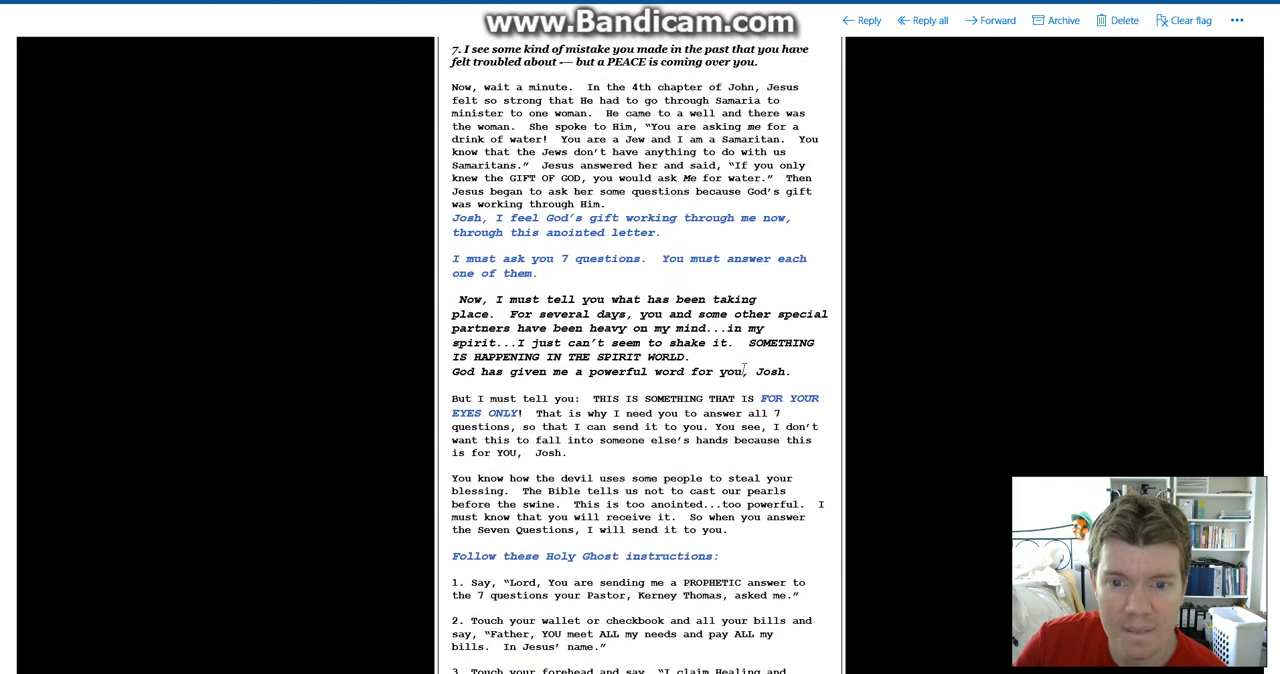
{"action": "scroll", "scroll_direction": "down", "scroll_amount": 3}
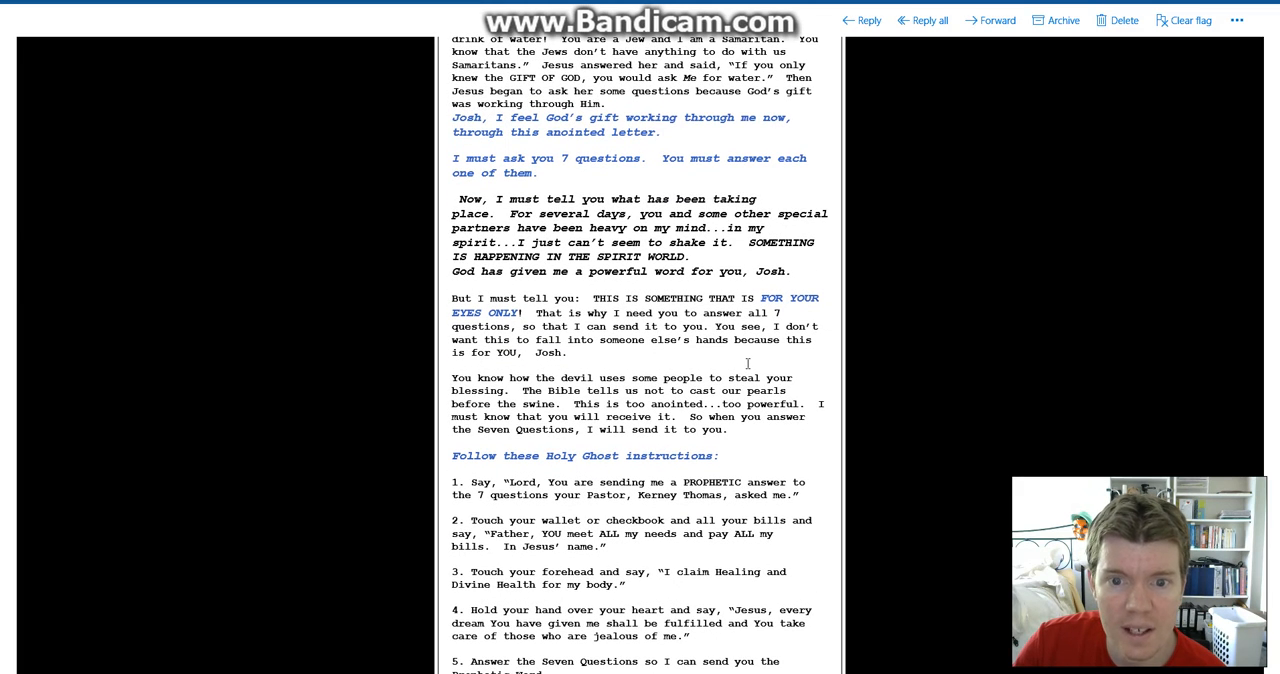
{"action": "scroll", "scroll_direction": "down", "scroll_amount": 3}
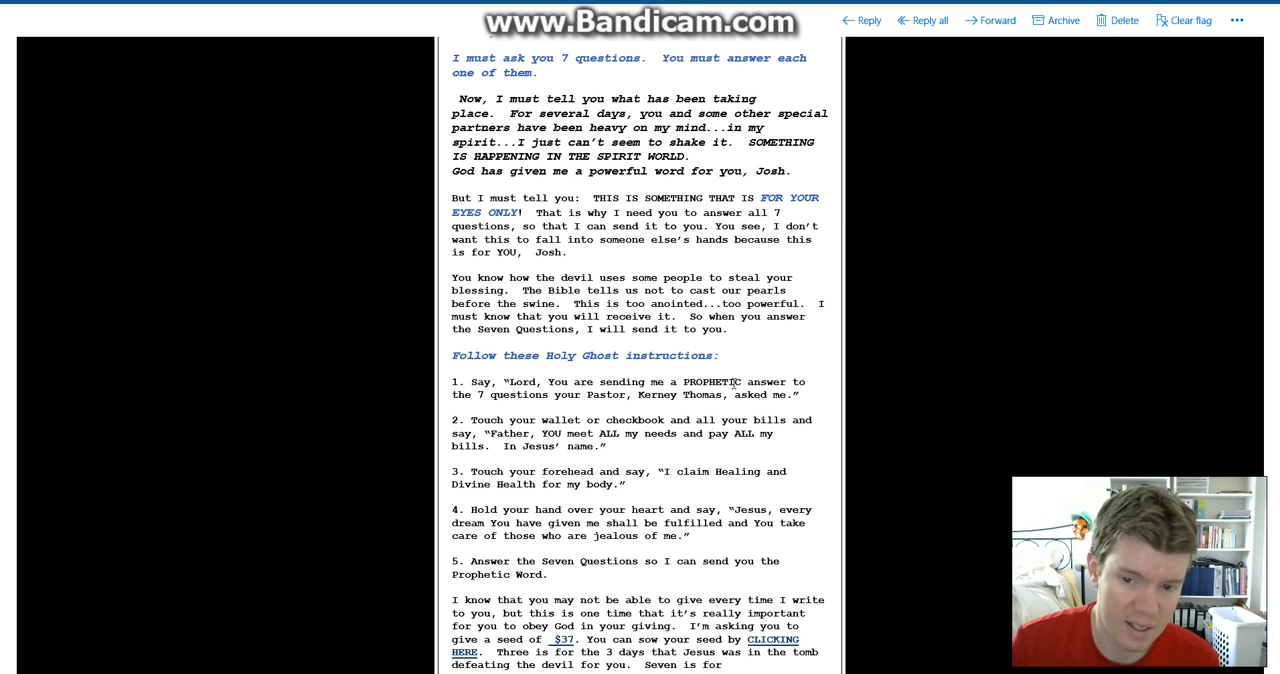
{"action": "scroll", "scroll_direction": "down", "scroll_amount": 3}
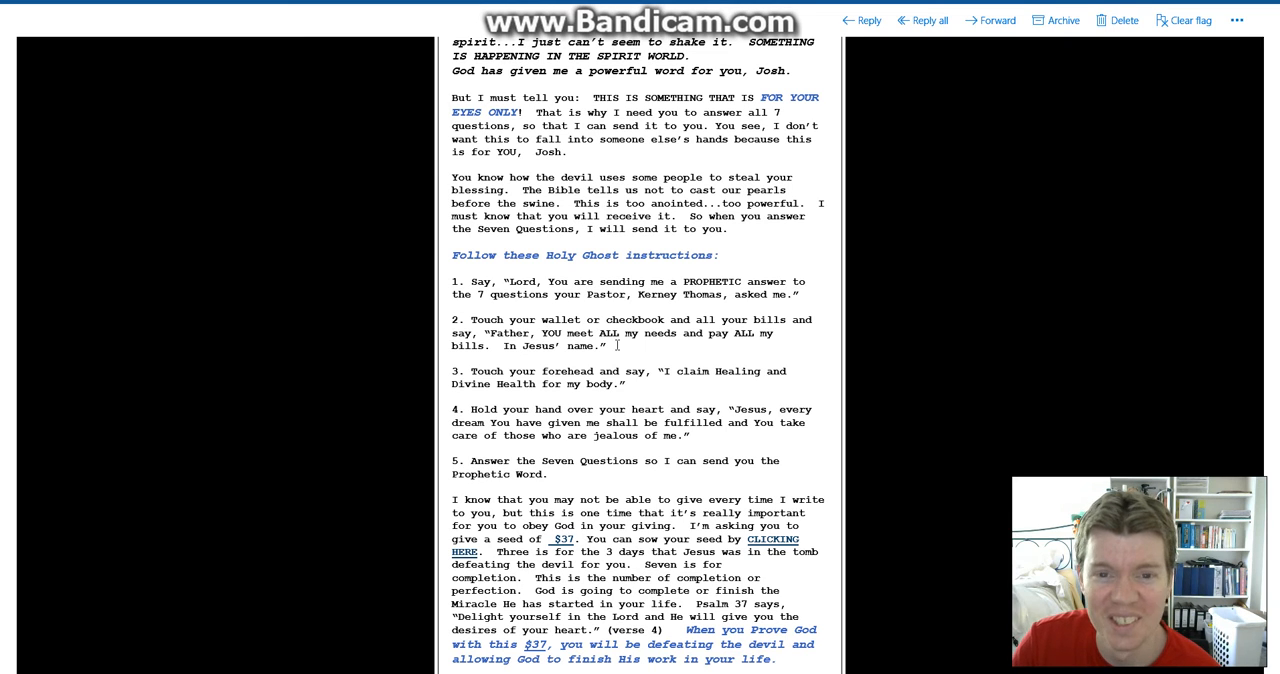
- Scroll to the $73 double-blessing plea, signature, phone number and 'Answer these Seven Questions' button
{"action": "scroll", "scroll_direction": "down", "scroll_amount": 3}
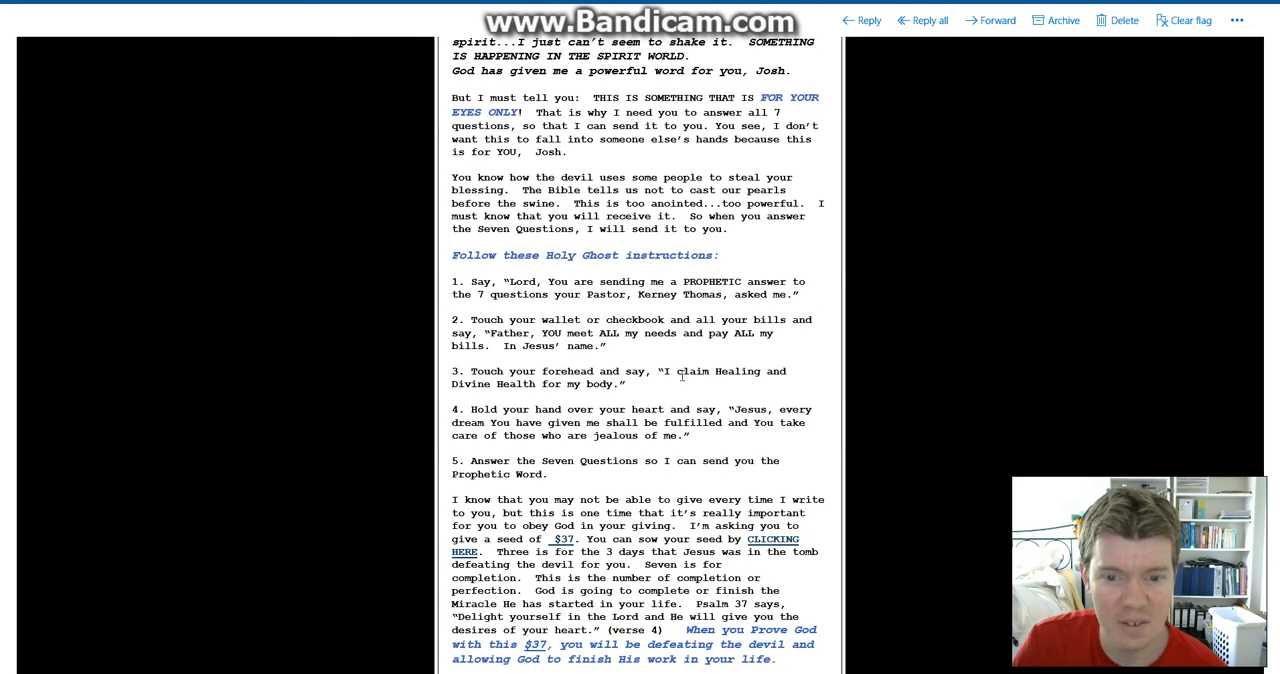
{"action": "scroll", "scroll_direction": "down", "scroll_amount": 3}
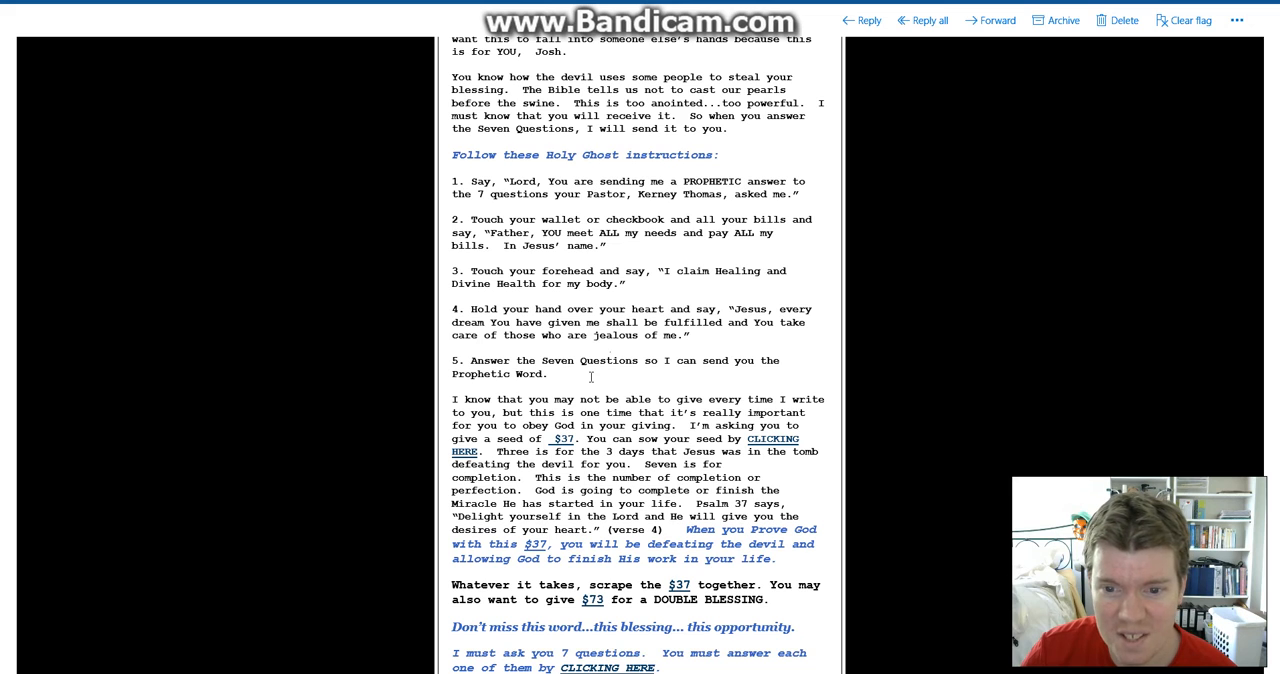
{"action": "scroll", "scroll_direction": "down", "scroll_amount": 3}
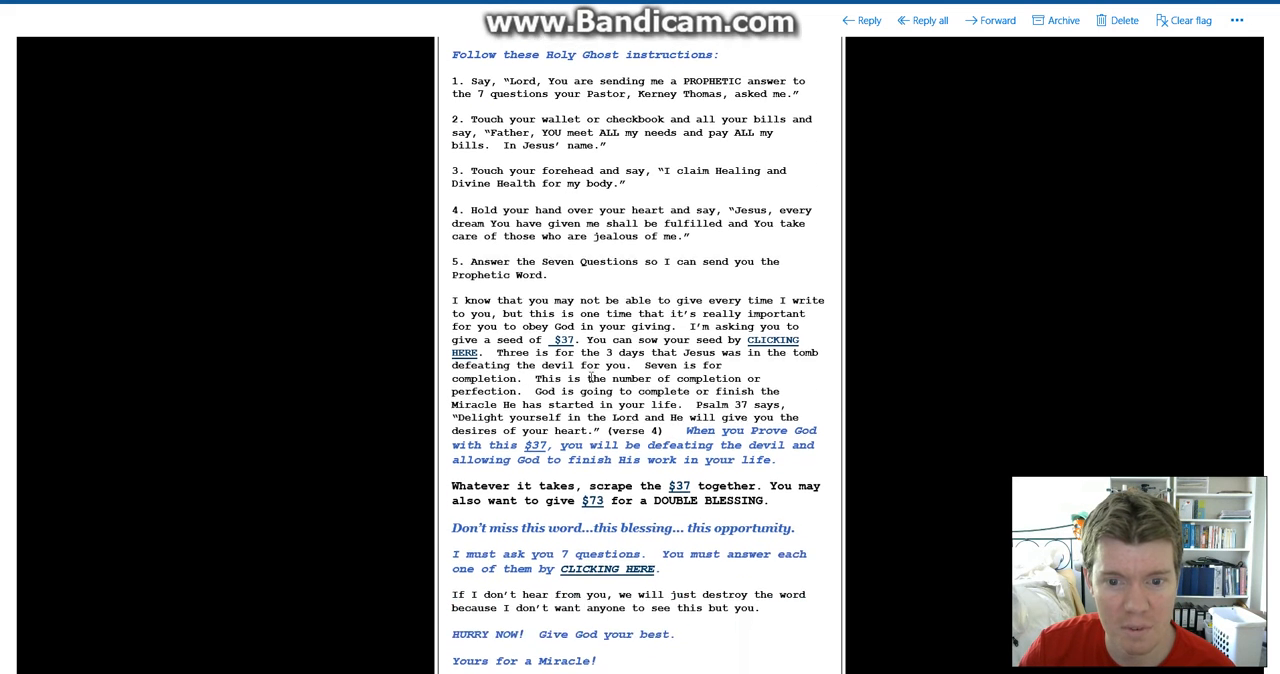
{"action": "scroll", "scroll_direction": "down", "scroll_amount": 3}
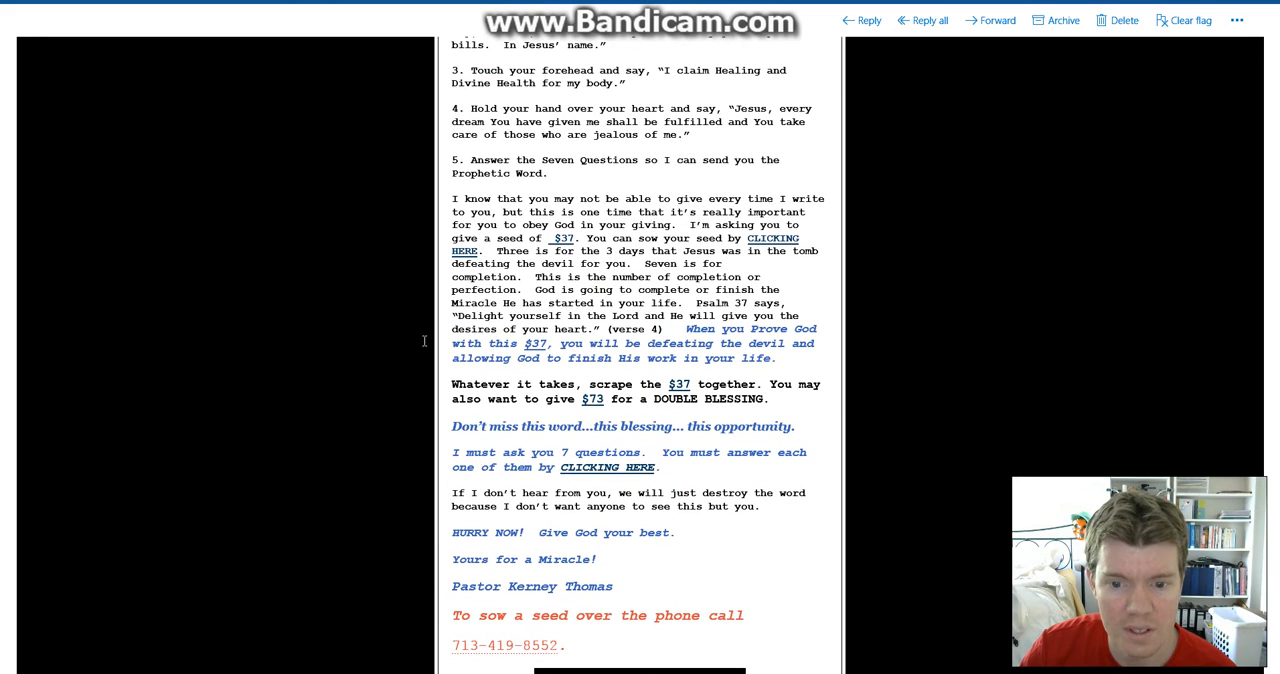
{"action": "mouse_move", "coordinate": [610, 468]}
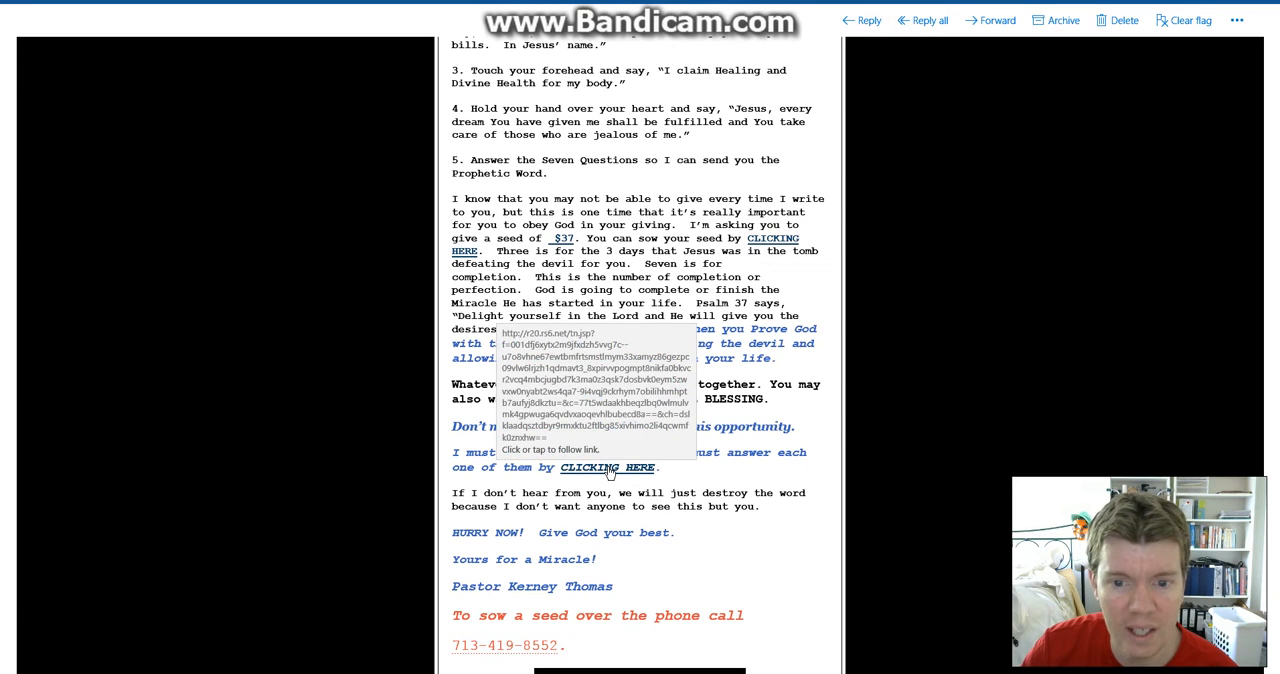
{"action": "scroll", "scroll_direction": "down", "scroll_amount": 3}
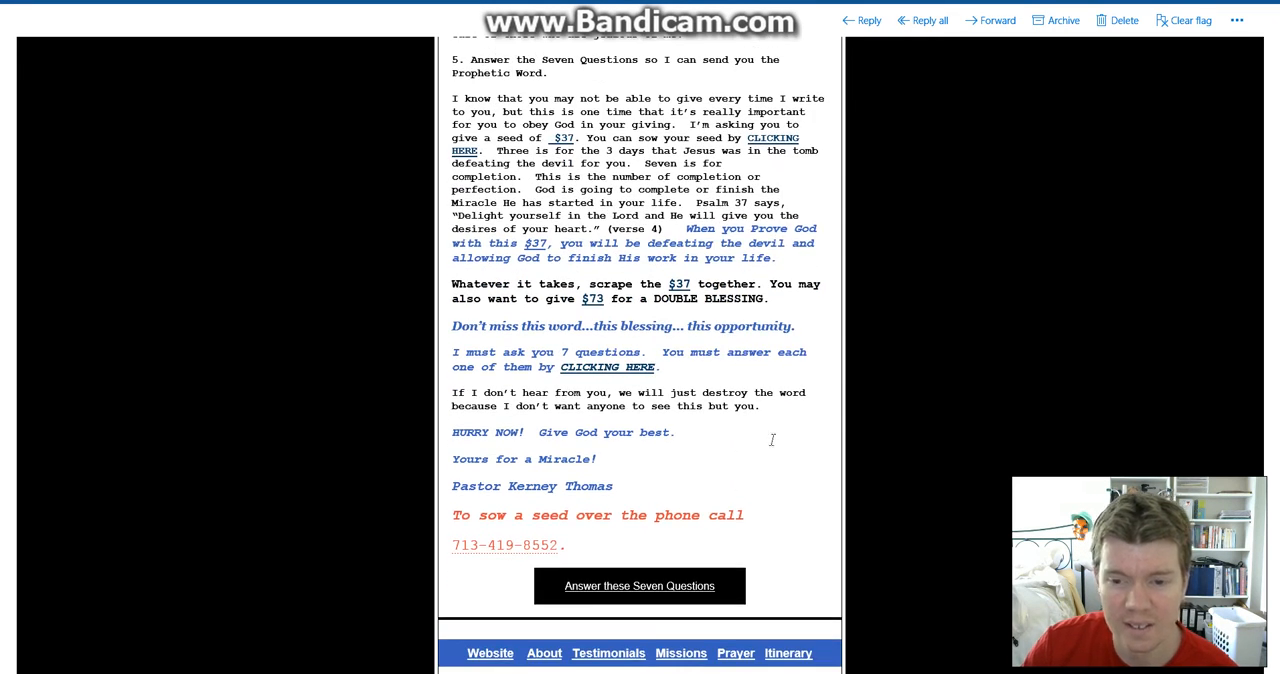
{"action": "mouse_move", "coordinate": [752, 432]}
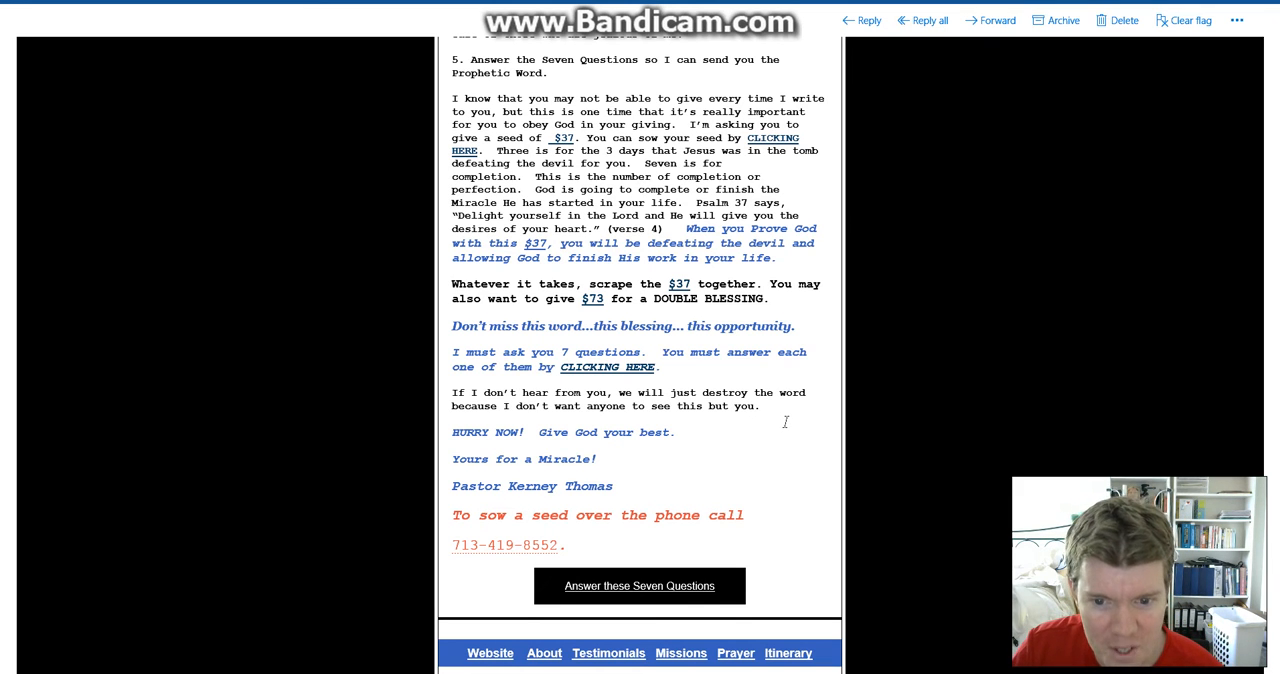
- Scroll to the email footer with the ministry's contact details and unsubscribe notice
{"action": "scroll", "scroll_direction": "down", "scroll_amount": 3}
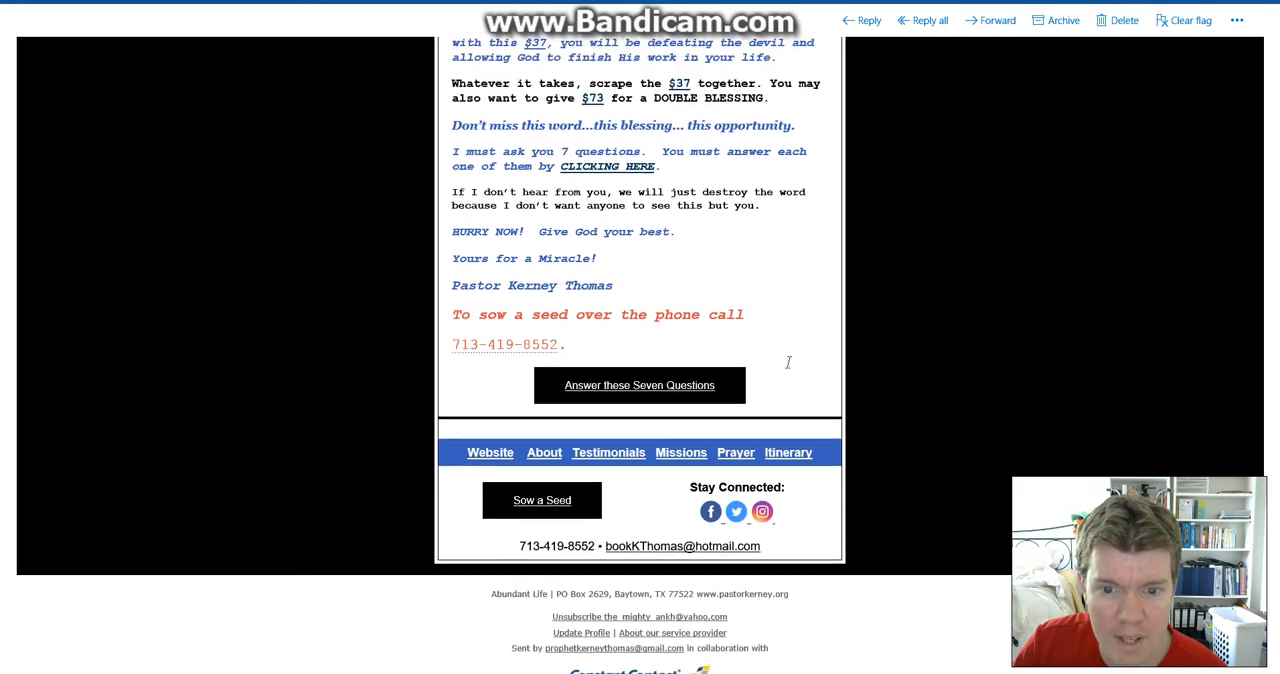
{"action": "mouse_move", "coordinate": [640, 384]}
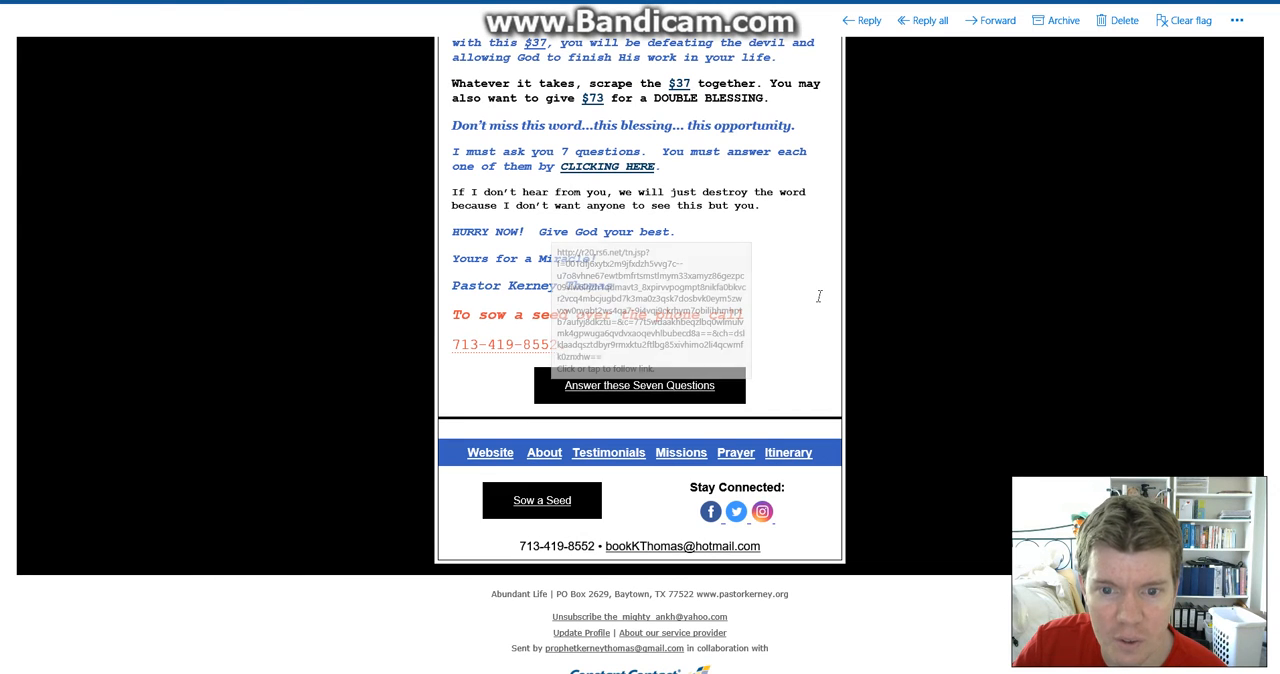
{"action": "mouse_move", "coordinate": [672, 332]}
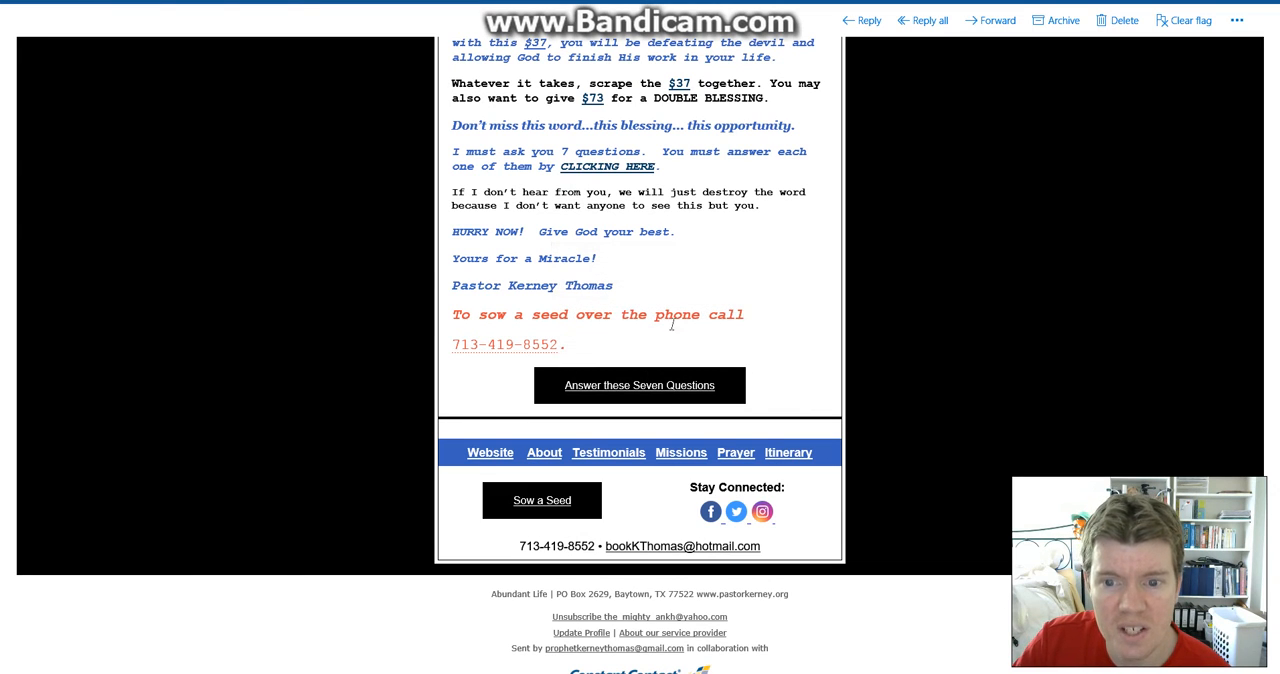
{"action": "mouse_move", "coordinate": [490, 344]}
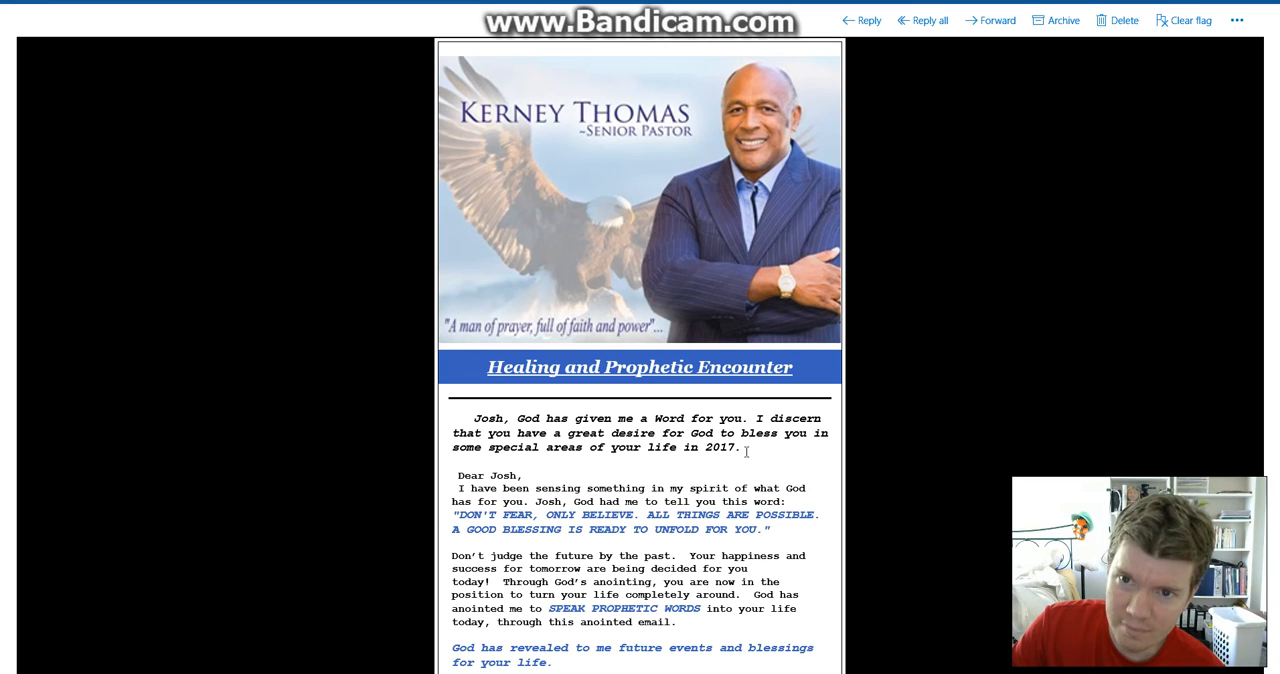
{"action": "scroll", "scroll_direction": "down", "scroll_amount": 3}
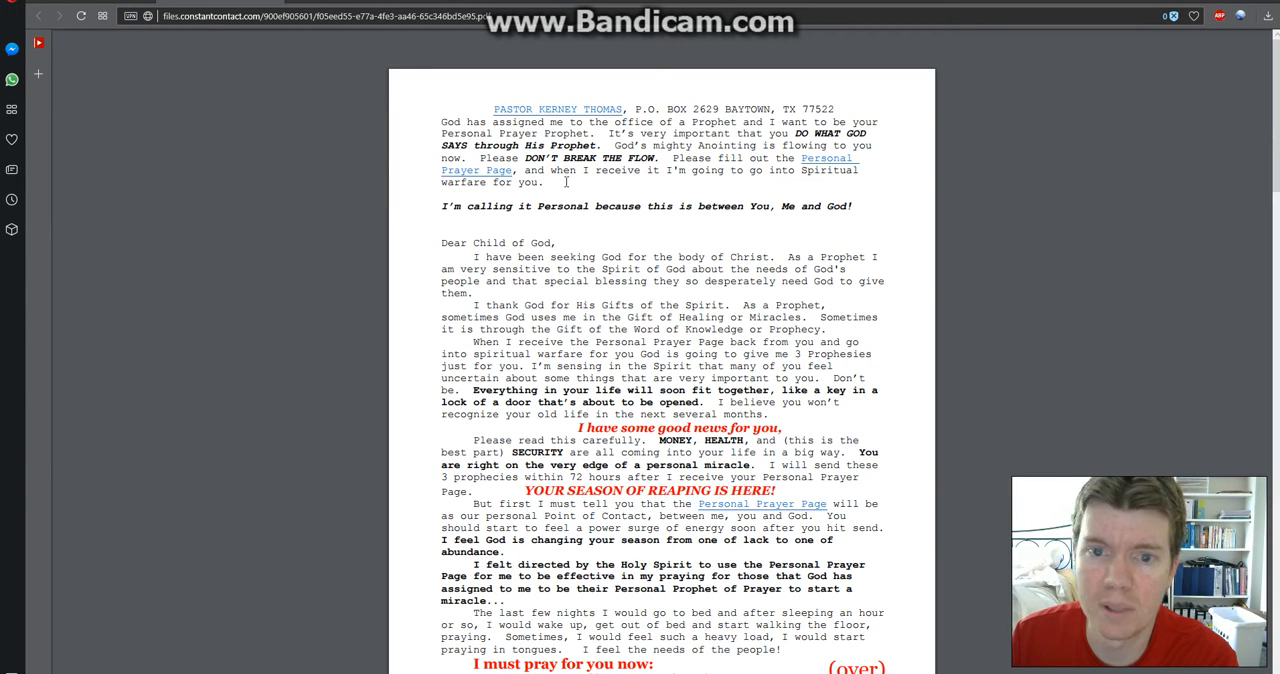
{"action": "mouse_move", "coordinate": [668, 258]}
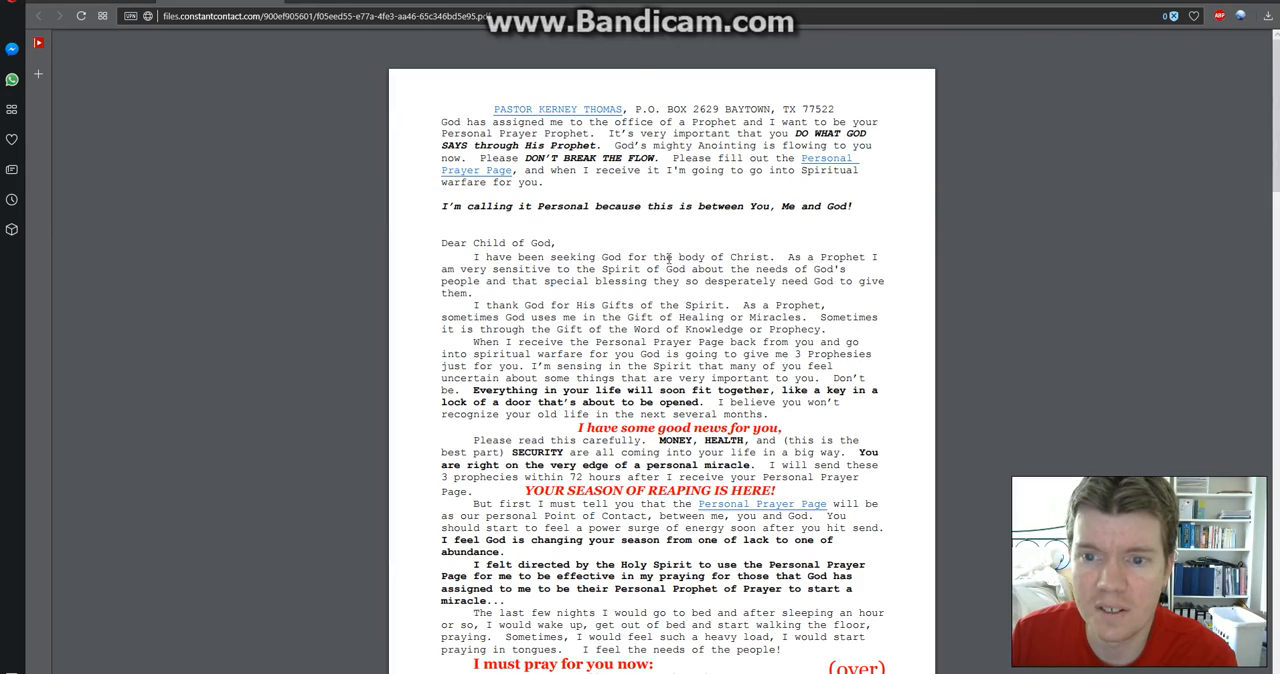
- Scroll the PDF letter to page 3, which asks for a sacrificial seed and Personal Prayer Page
{"action": "scroll", "scroll_direction": "down", "scroll_amount": 3}
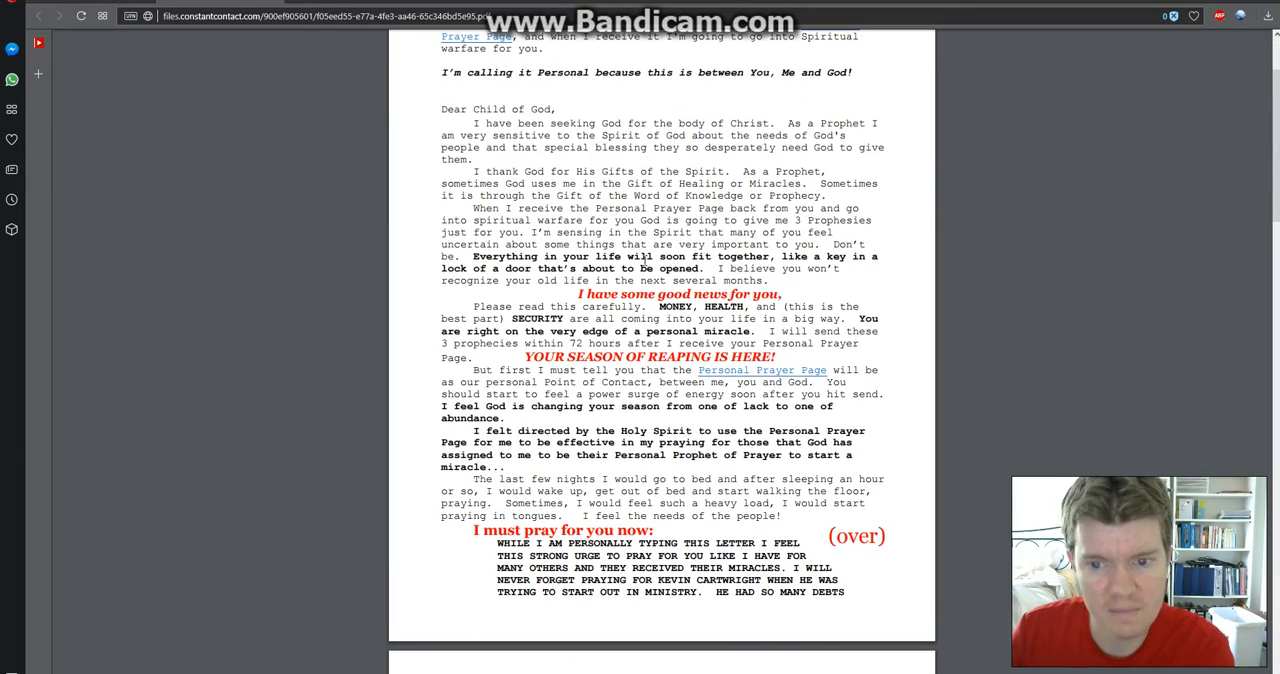
{"action": "scroll", "scroll_direction": "down", "scroll_amount": 3}
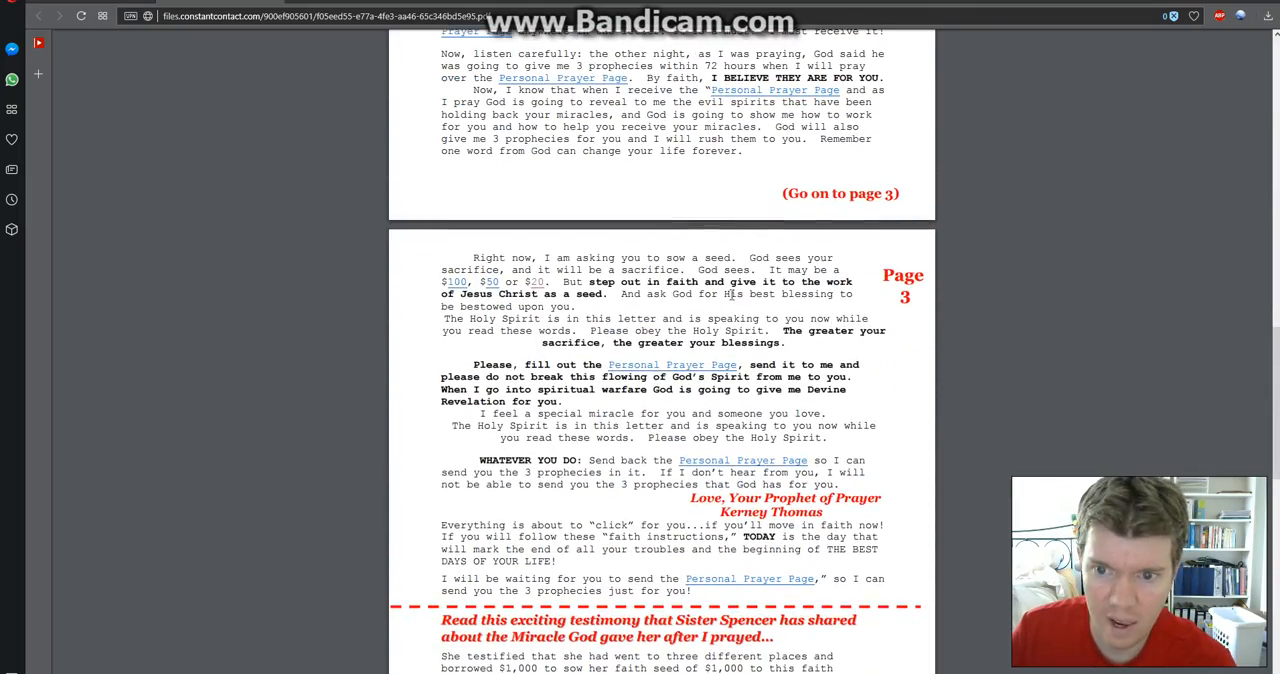
- Scroll to Sister Spencer's testimony about borrowing $1,000 to sow a seed before her lawsuit miracle
{"action": "scroll", "scroll_direction": "down", "scroll_amount": 3}
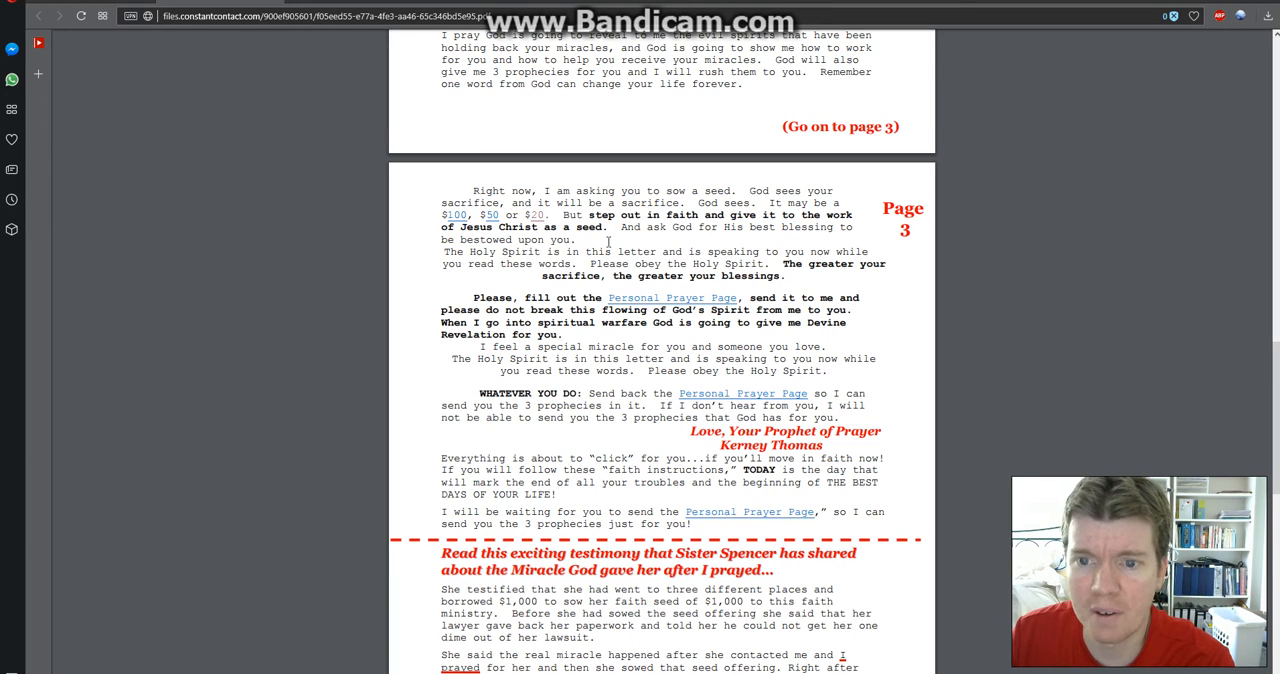
{"action": "mouse_move", "coordinate": [530, 258]}
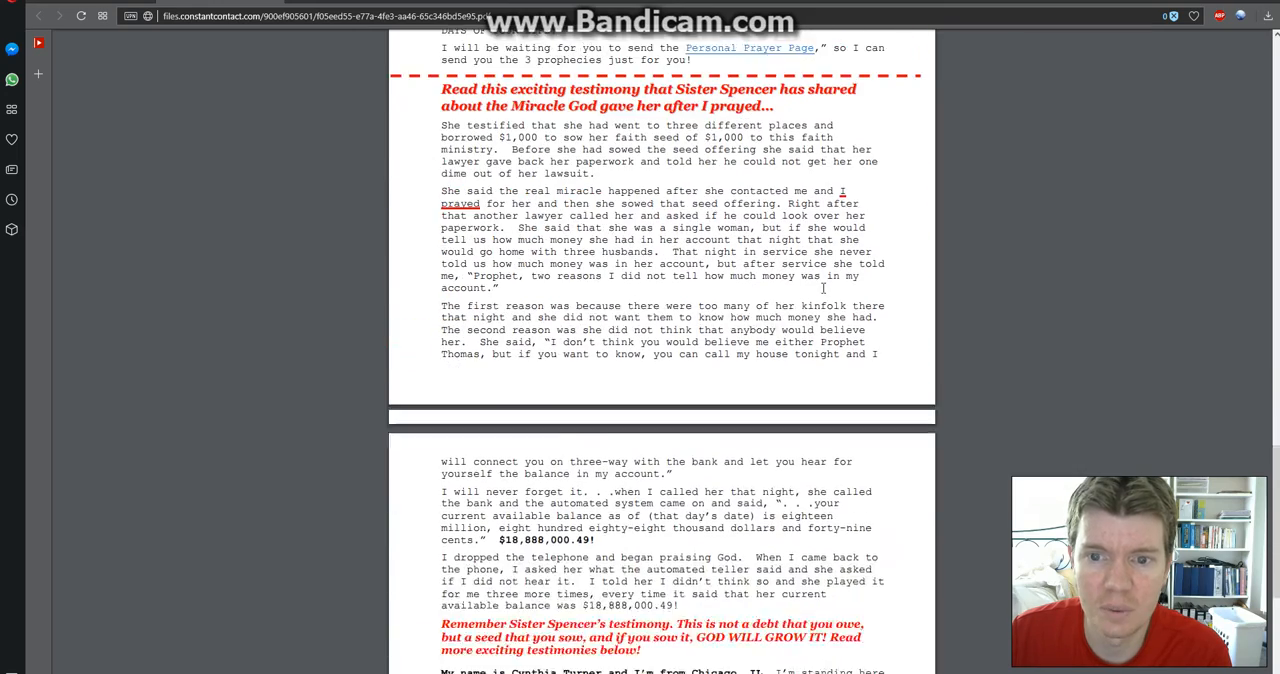
{"action": "scroll", "scroll_direction": "down", "scroll_amount": 3}
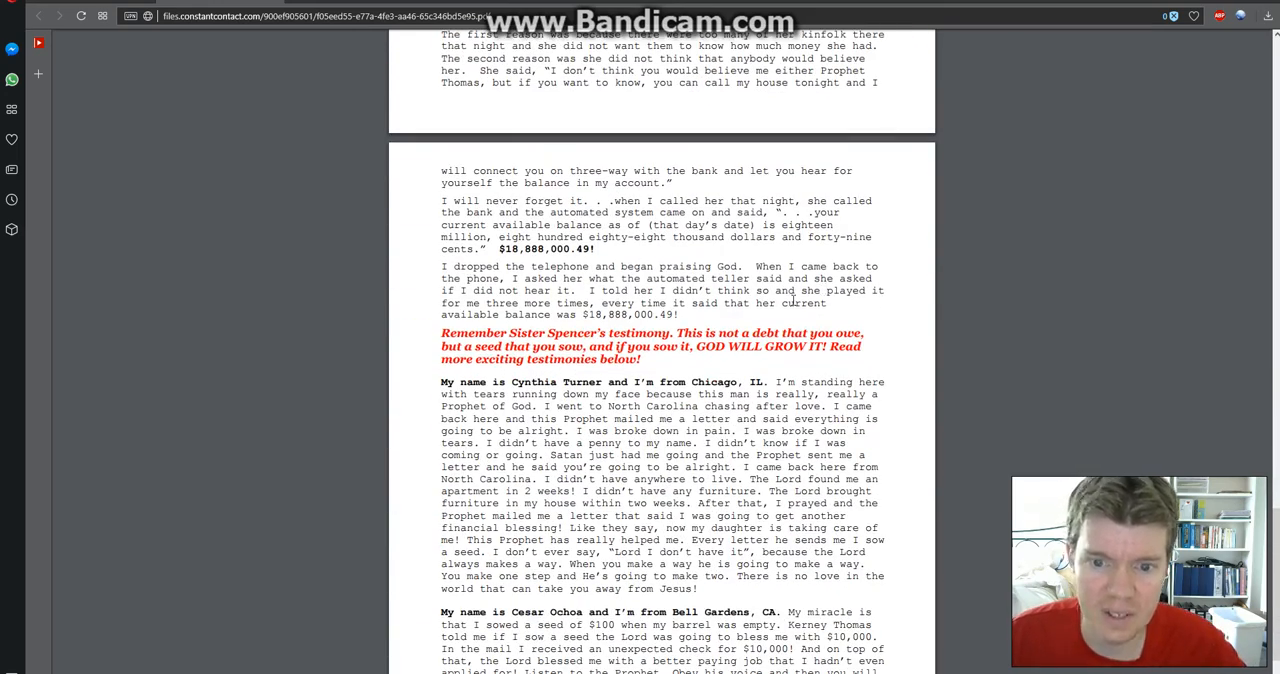
{"action": "scroll", "scroll_direction": "up", "scroll_amount": 3}
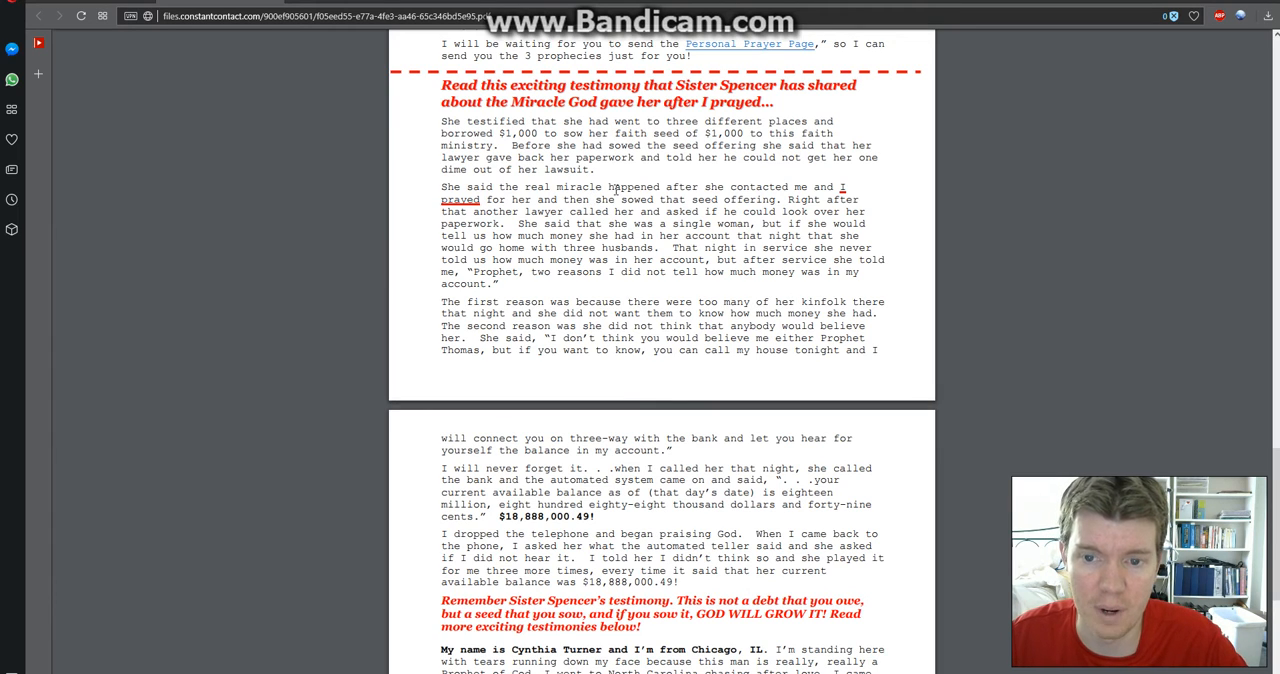
{"action": "scroll", "scroll_direction": "down", "scroll_amount": 3}
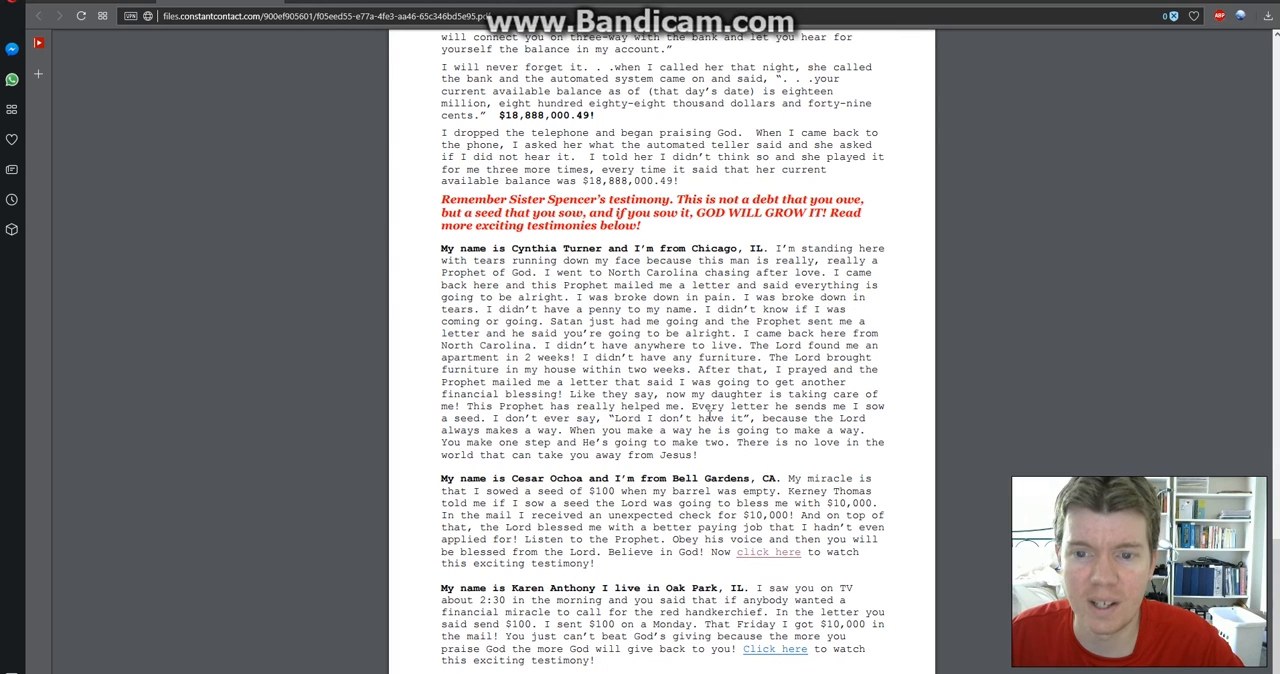
{"action": "scroll", "scroll_direction": "down", "scroll_amount": 3}
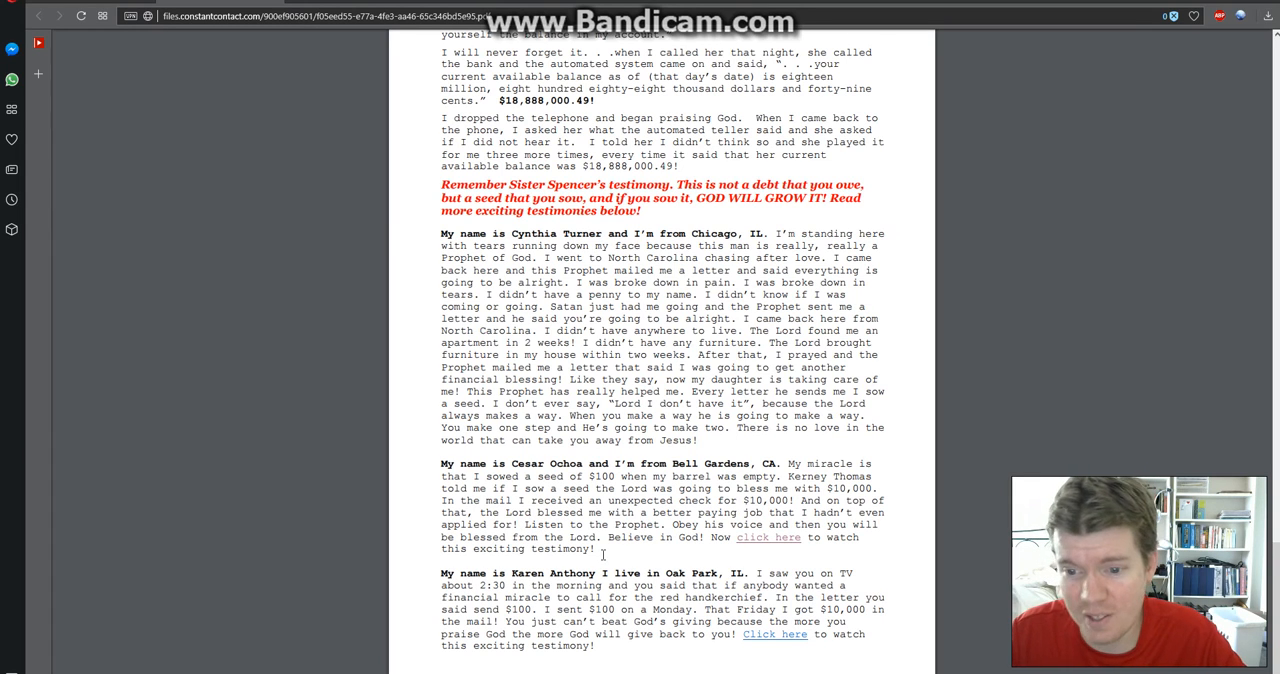
{"action": "mouse_move", "coordinate": [602, 552]}
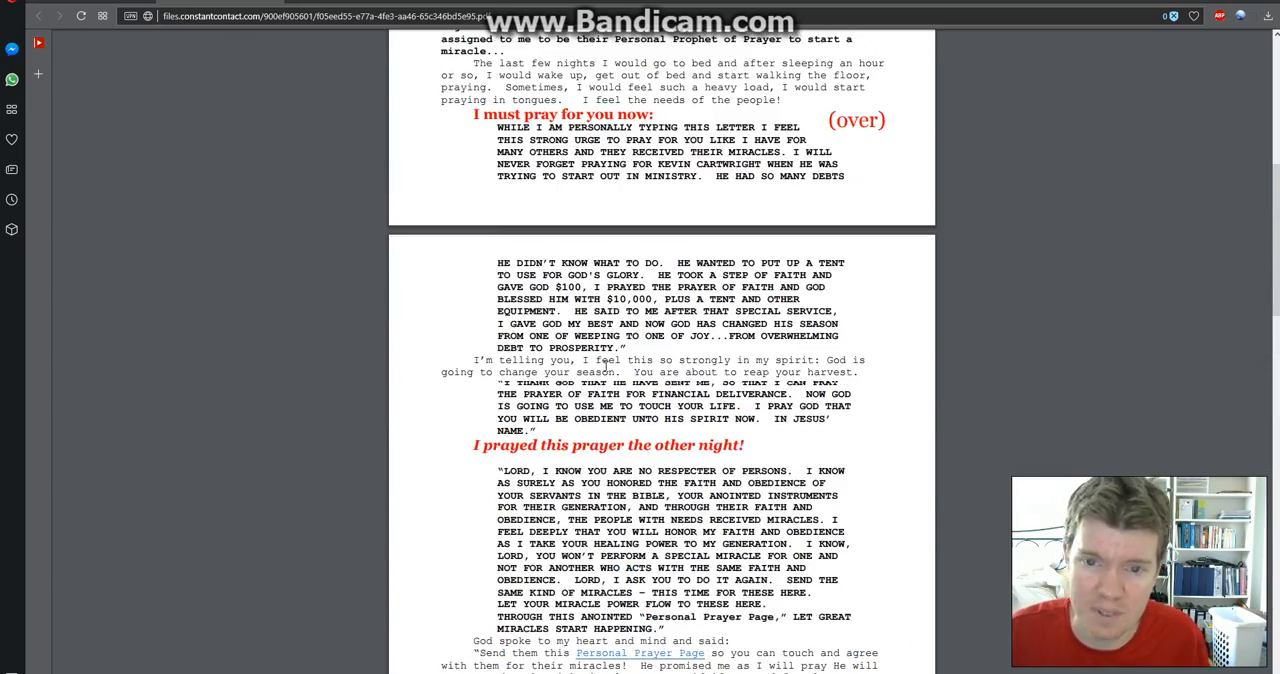
- Scroll back up to page 1 with the 'Dear Child of God' greeting
{"action": "scroll", "scroll_direction": "up", "scroll_amount": 3}
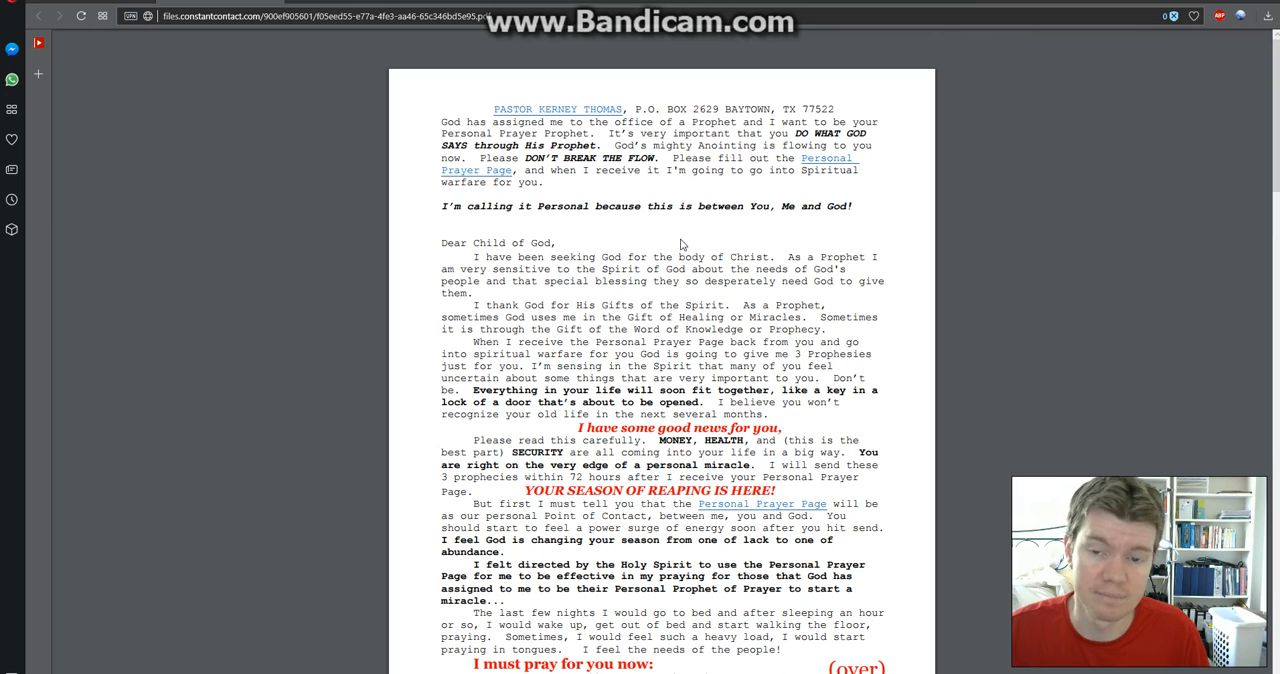
{"action": "mouse_move", "coordinate": [824, 224]}
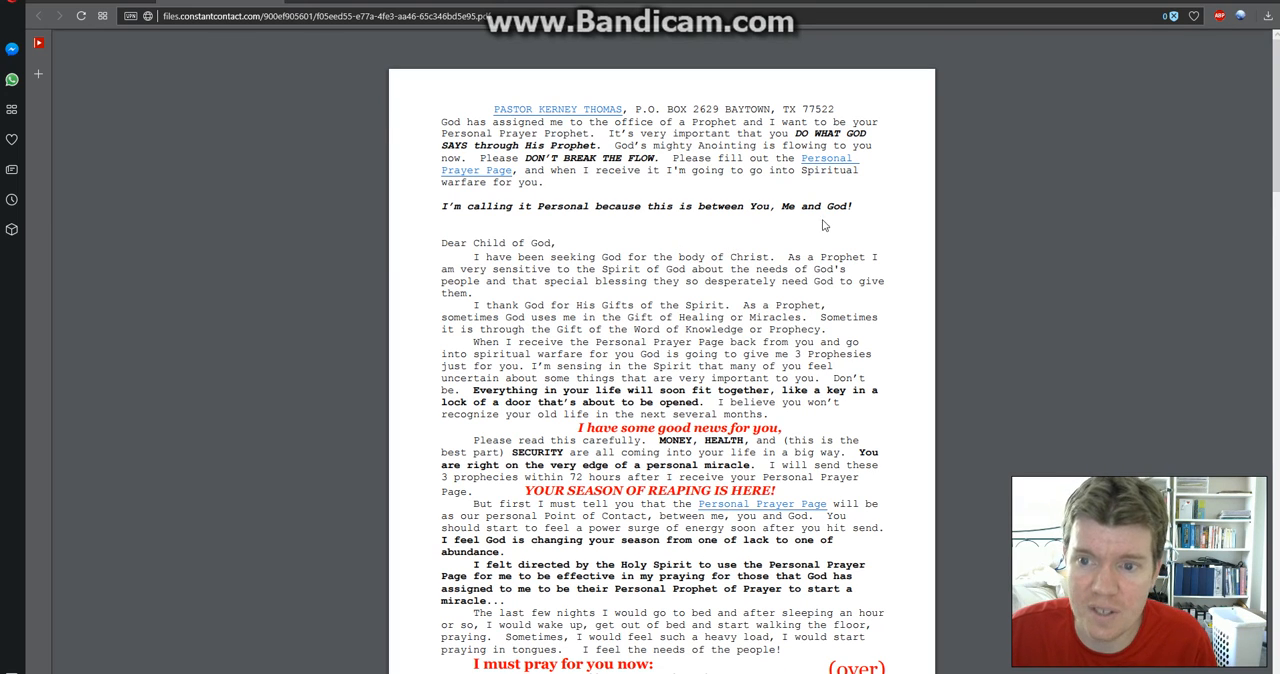